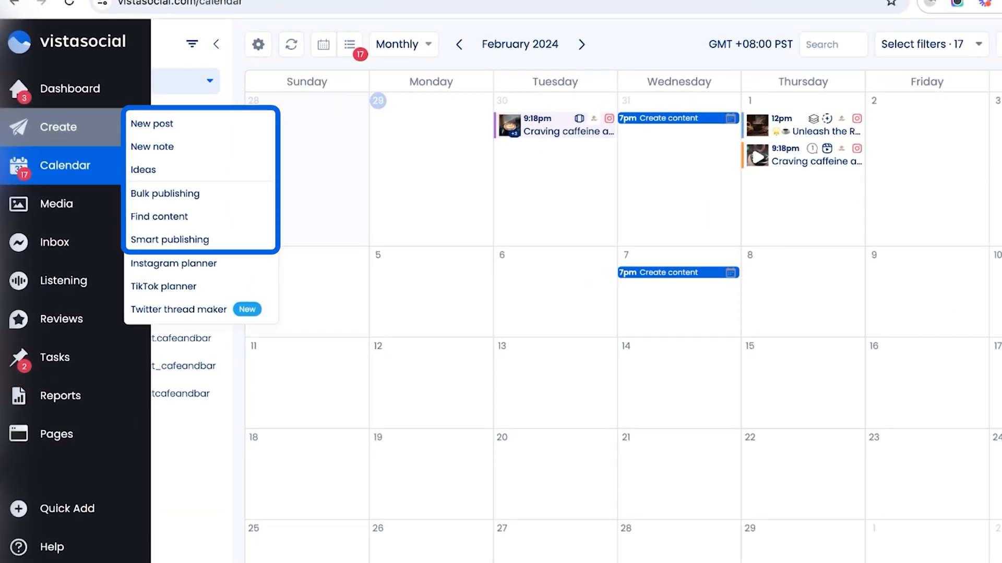
pyautogui.moveTo(161, 124)
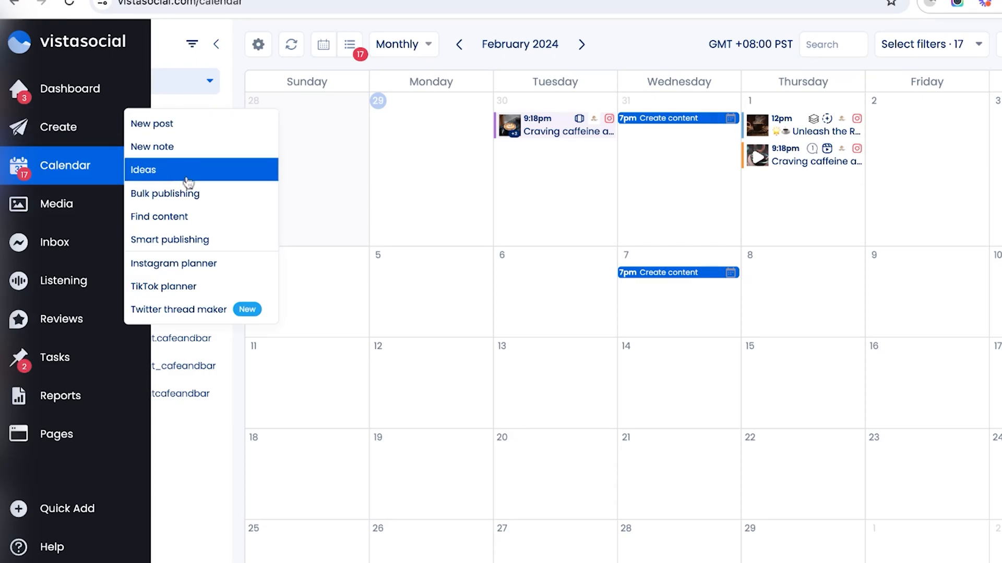
pyautogui.moveTo(185, 193)
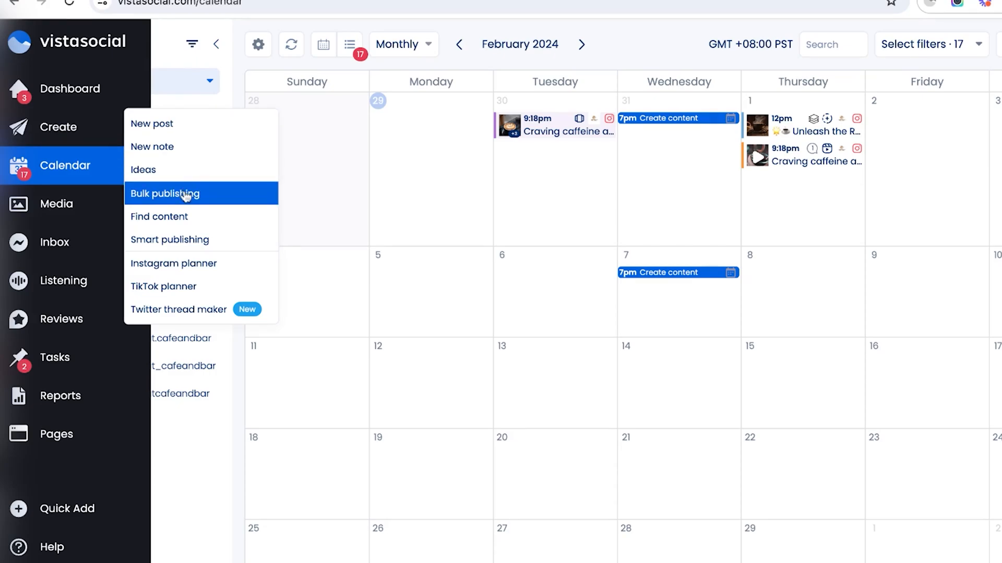
# - Open the Smart publishing list with the coffeereview and theuniverseepisodes RSS feeds
pyautogui.click(165, 193)
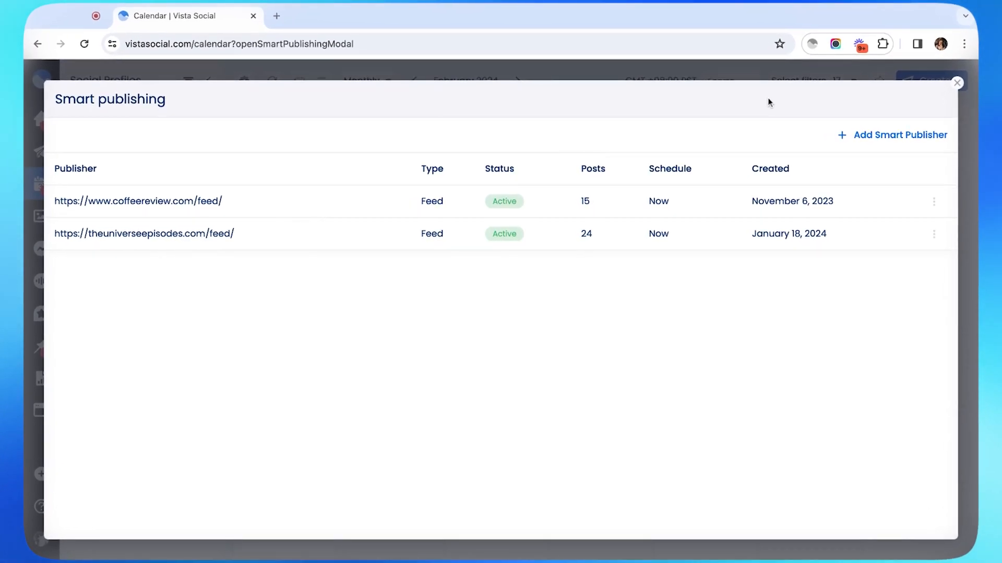
# - Close Smart publishing, visit the Instagram planner, and preview then close the Twitter thread maker
pyautogui.click(899, 134)
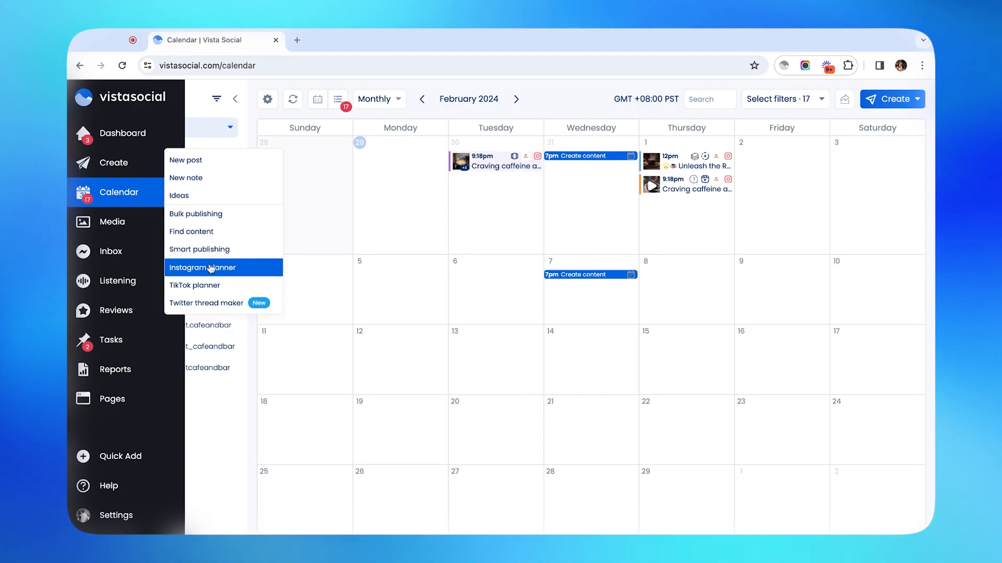
pyautogui.click(203, 267)
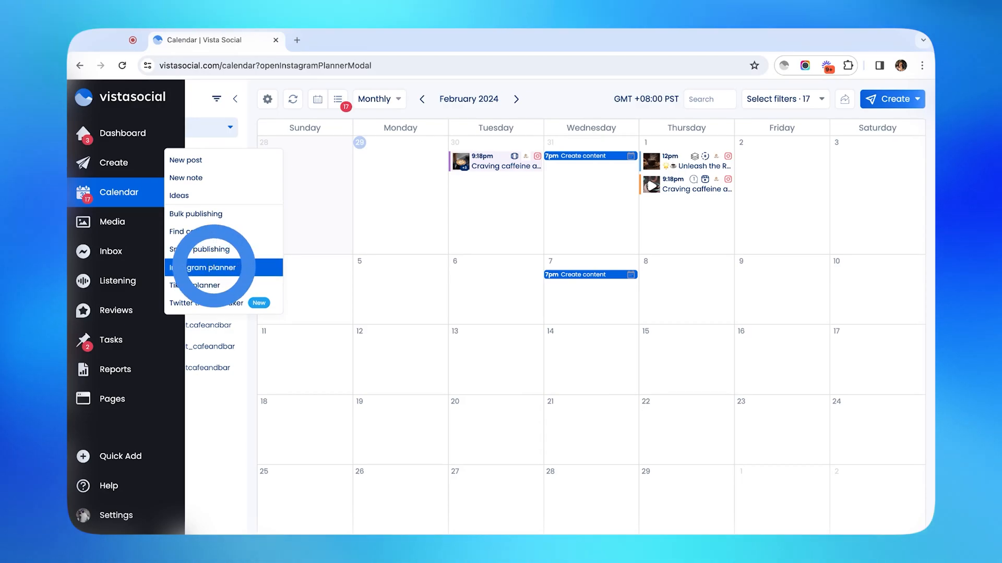
pyautogui.click(208, 268)
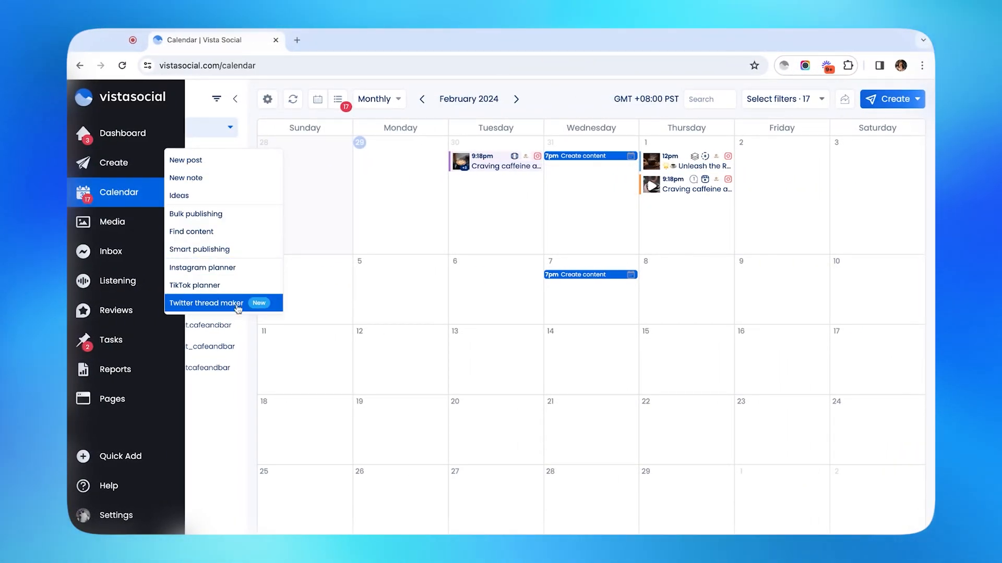
pyautogui.click(206, 303)
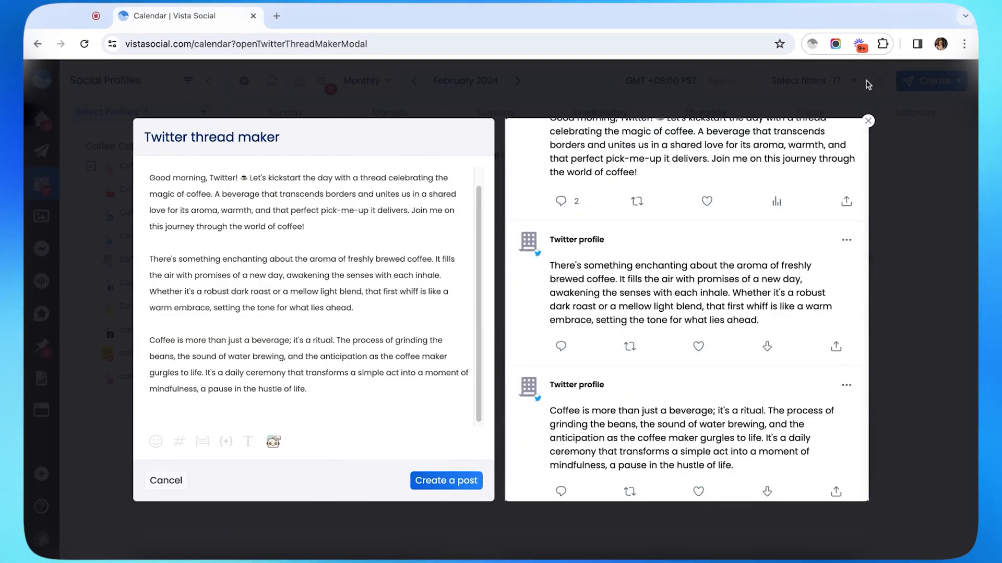
pyautogui.moveTo(869, 122)
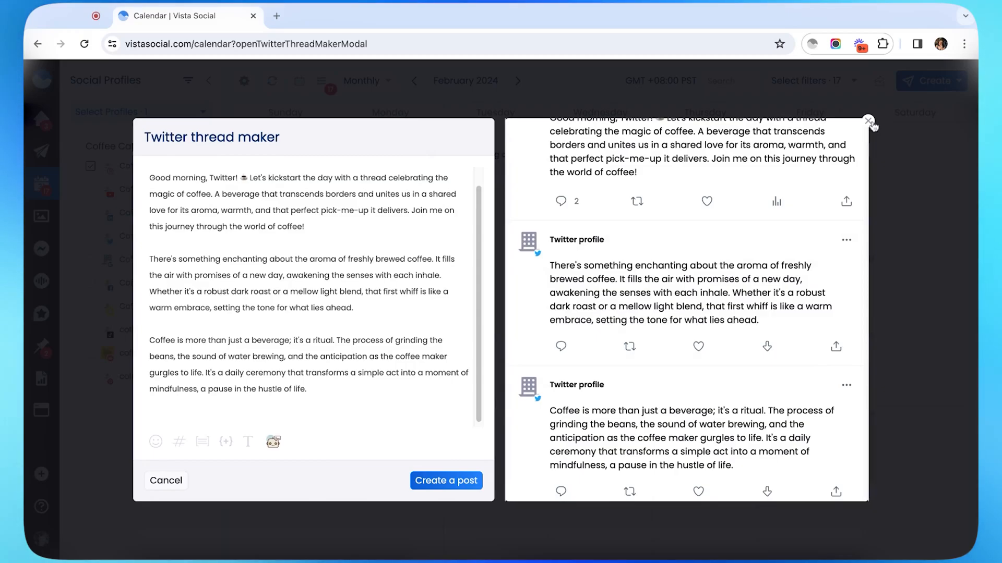
pyautogui.click(868, 122)
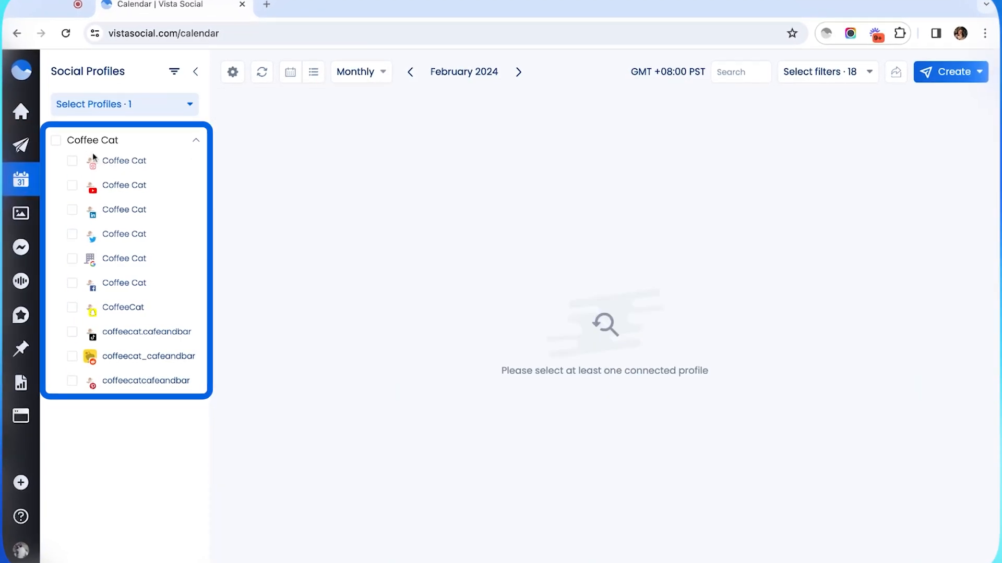
# - Show two Coffee Cat profiles' posts on the calendar
pyautogui.click(71, 283)
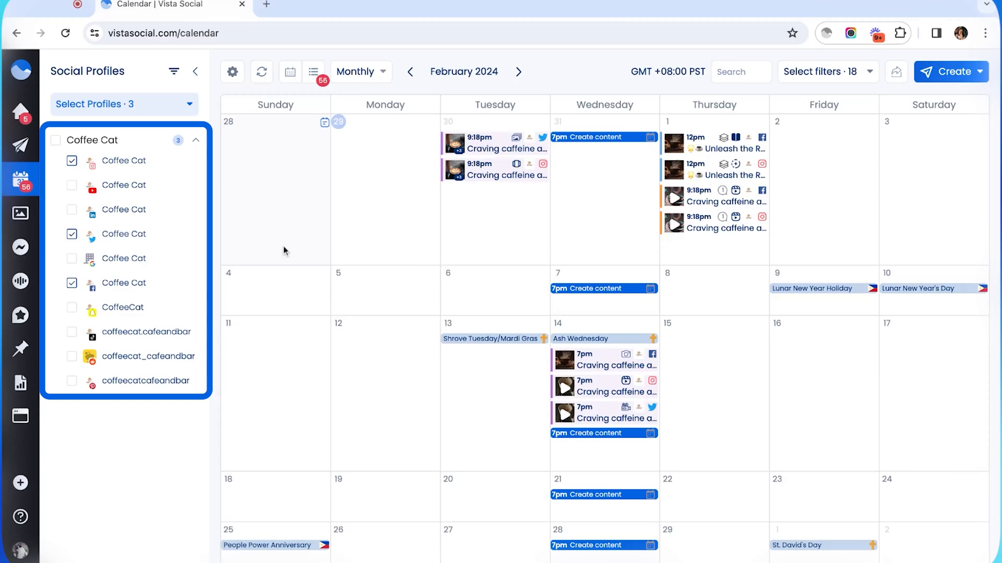
pyautogui.click(950, 71)
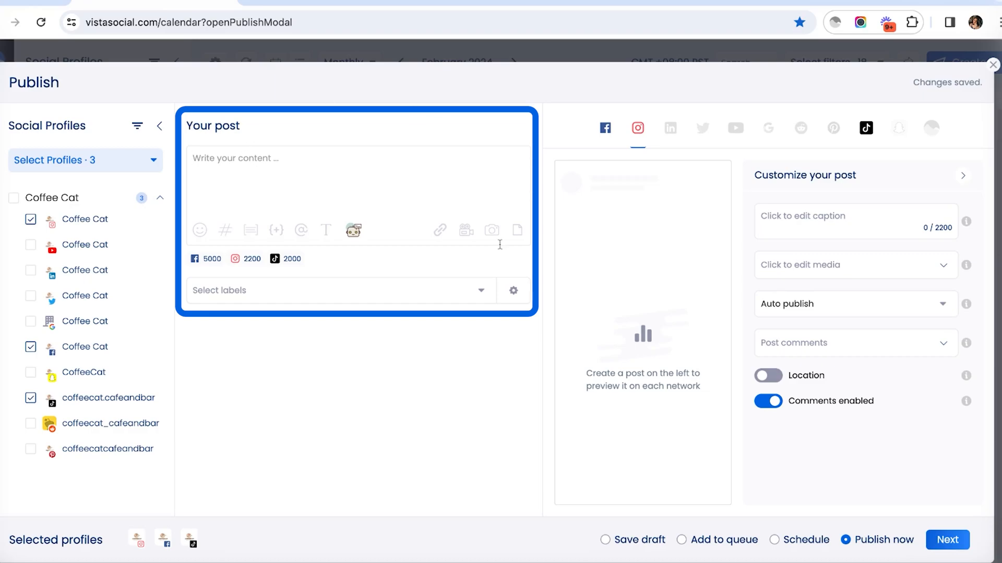
pyautogui.moveTo(380, 171)
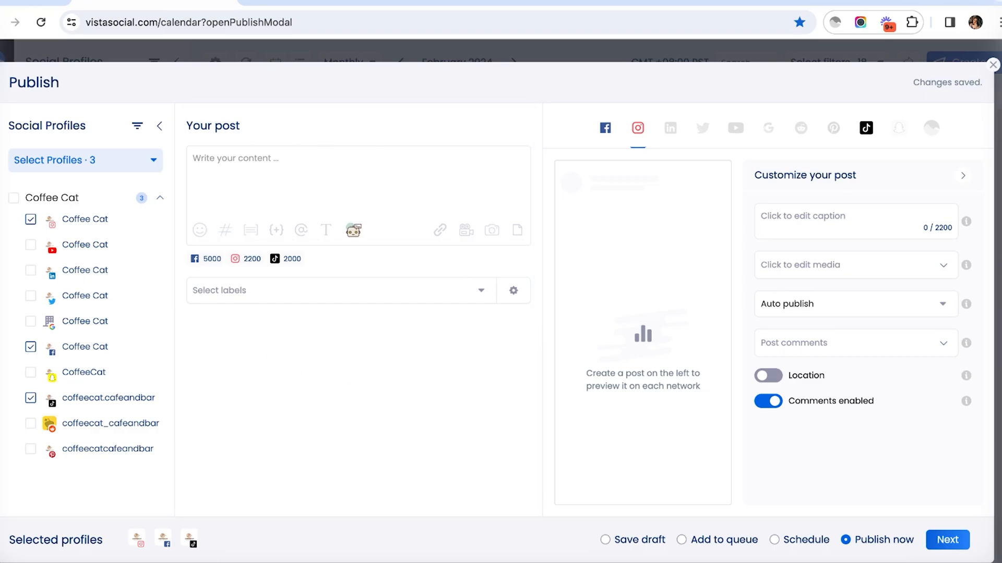
pyautogui.click(199, 231)
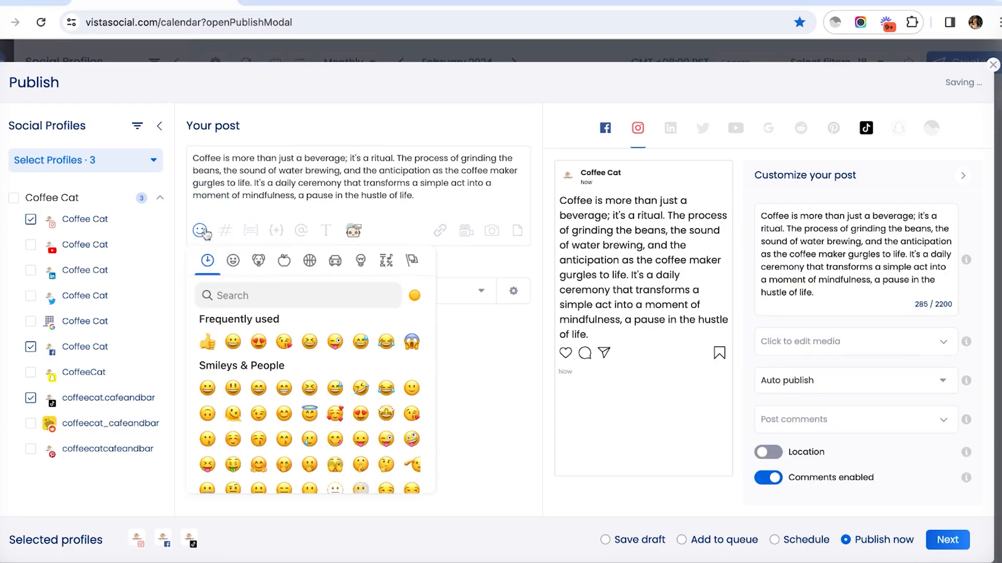
pyautogui.click(225, 231)
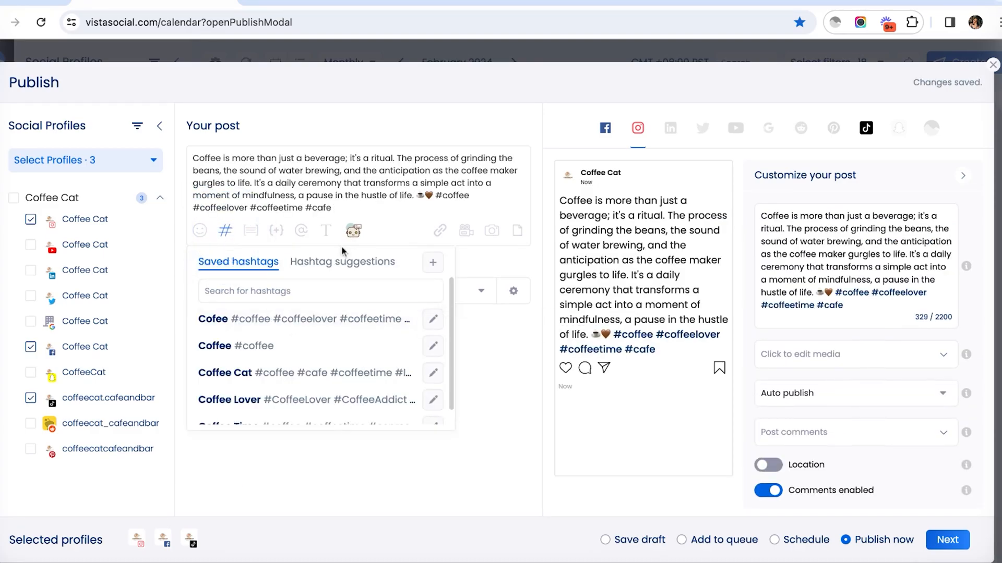
pyautogui.click(343, 262)
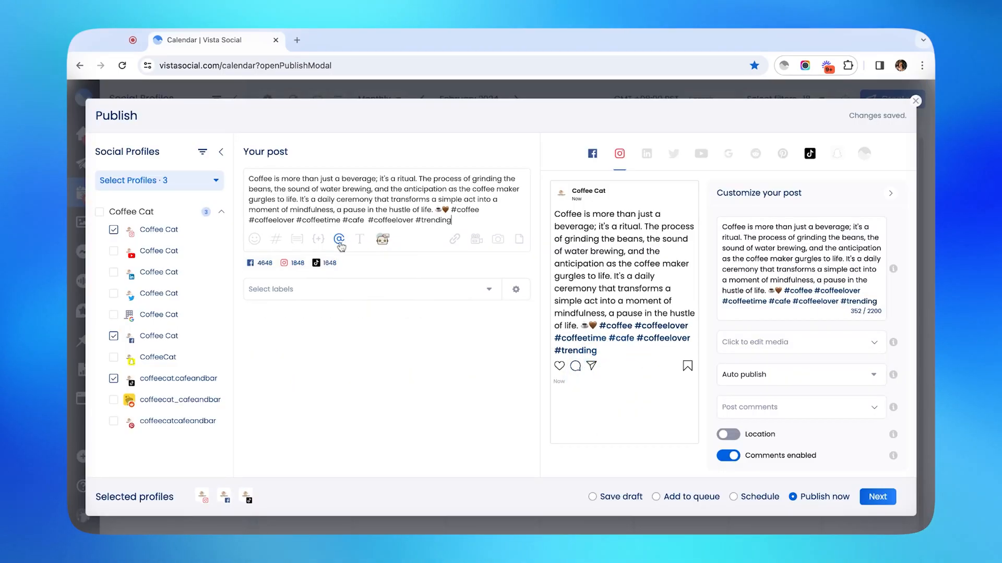
pyautogui.click(339, 238)
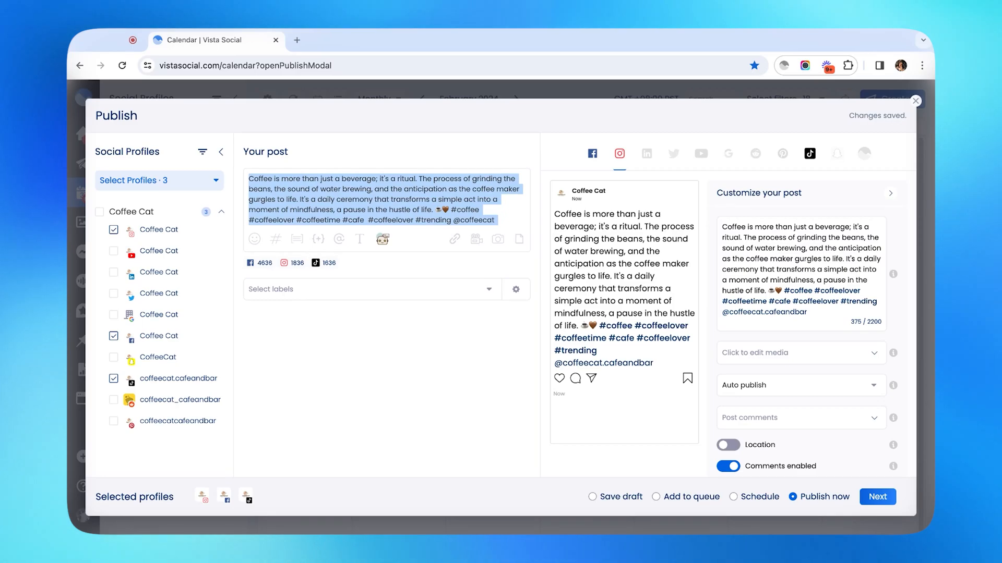
# - Save the caption as 'Coffee Appreciation' and set 'Coffee' in a script typeface
pyautogui.click(288, 238)
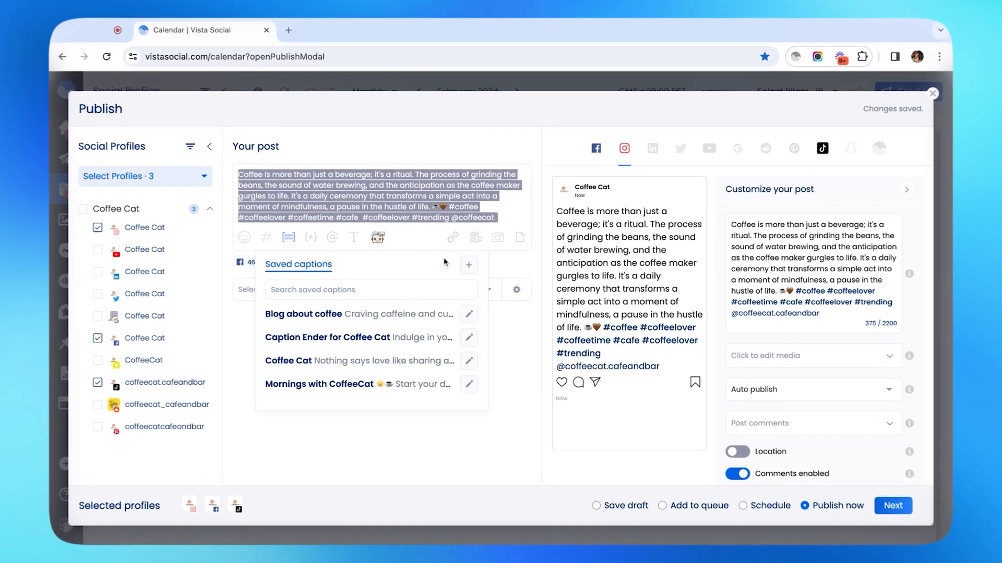
pyautogui.click(468, 265)
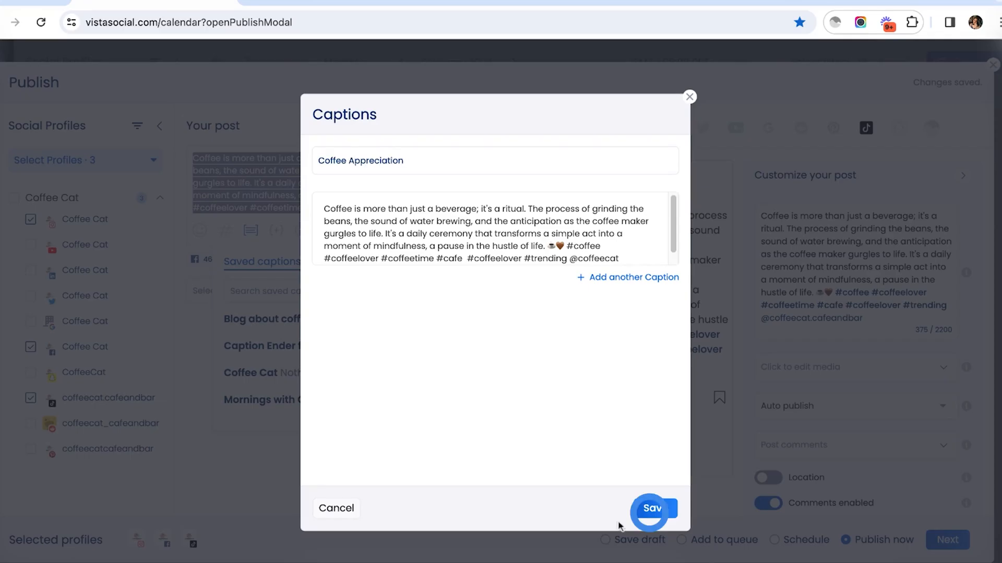
pyautogui.click(651, 507)
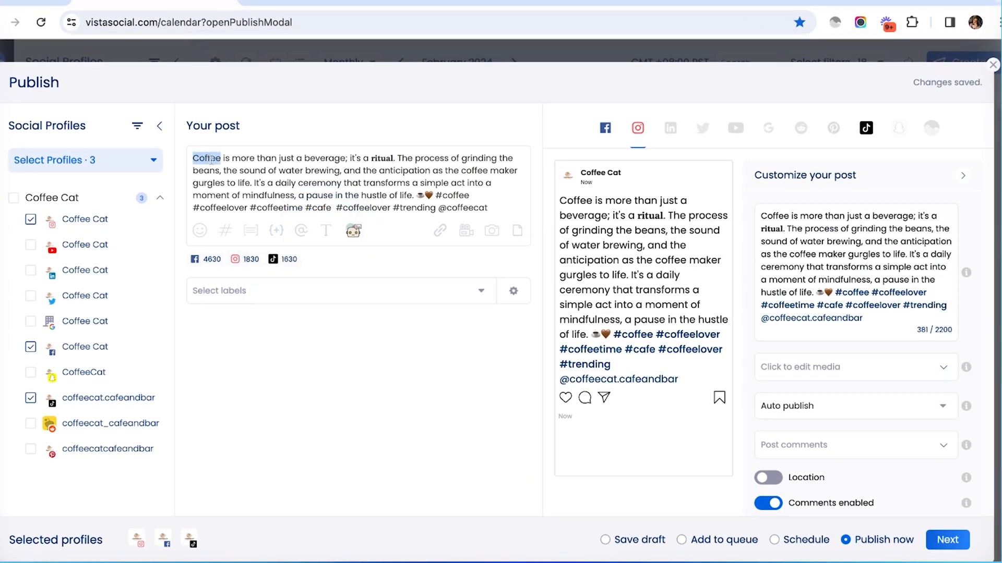
pyautogui.click(325, 231)
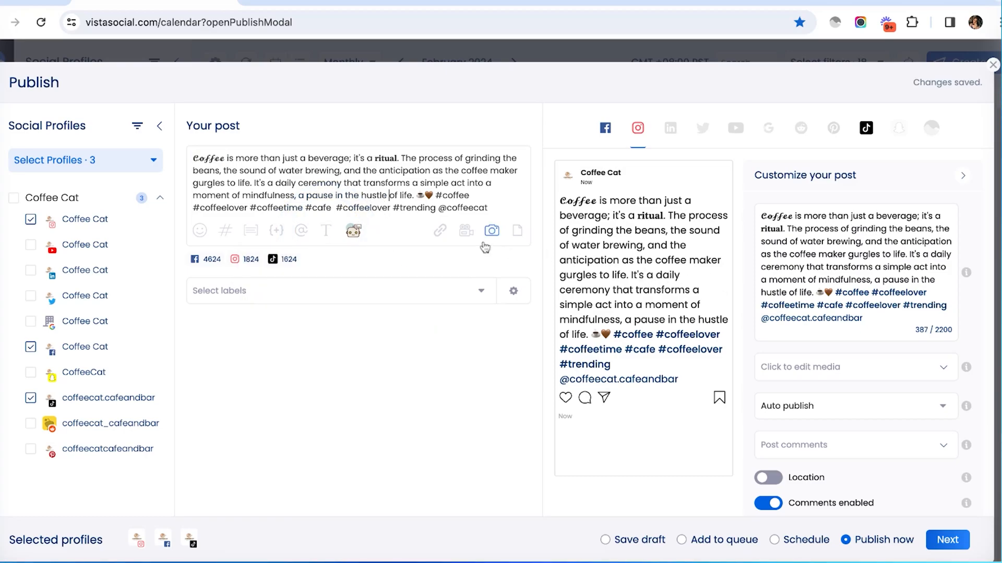
pyautogui.moveTo(466, 230)
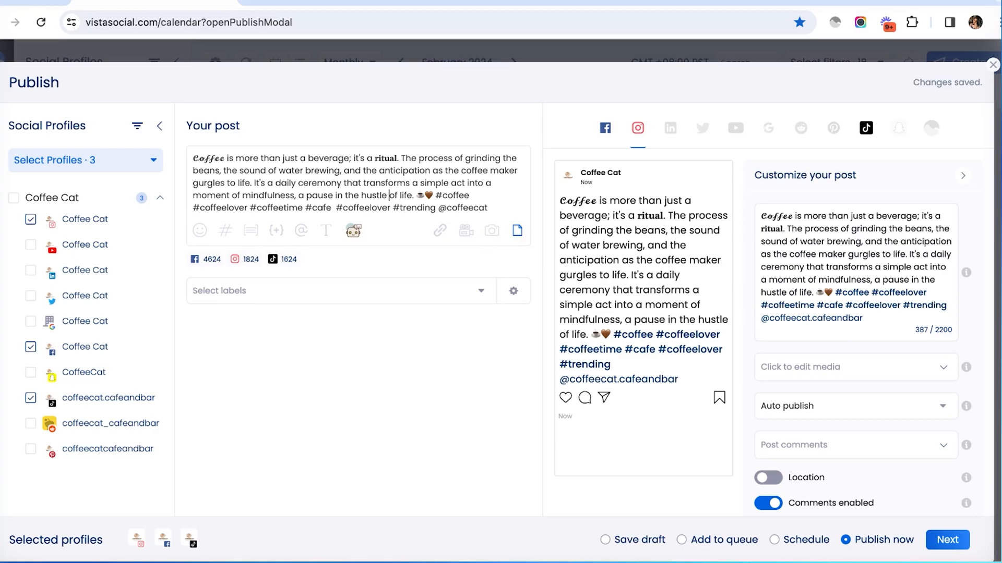
pyautogui.moveTo(466, 230)
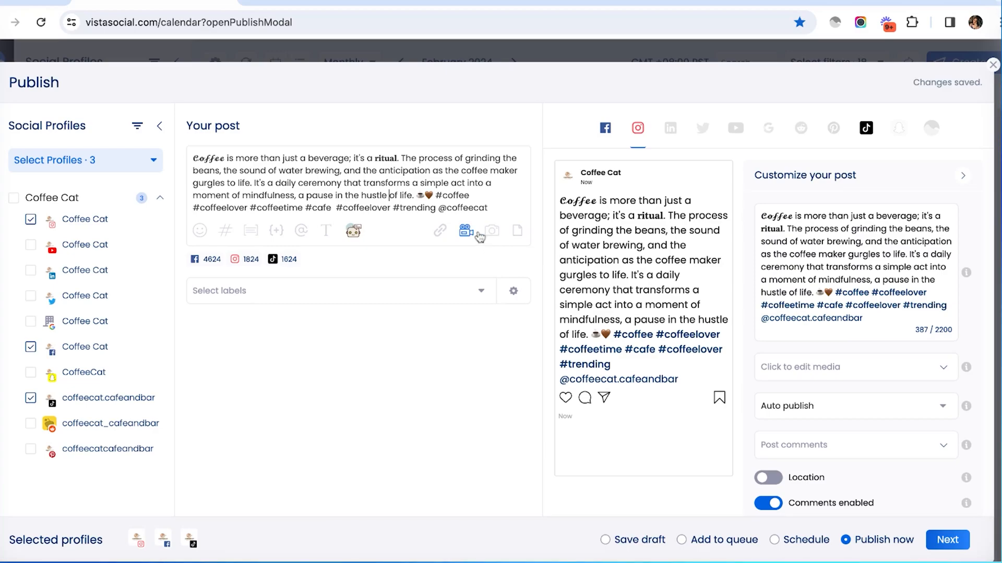
# - Explore video and image sources, stock coffee videos and Canva, before adding the coffee video
pyautogui.click(466, 230)
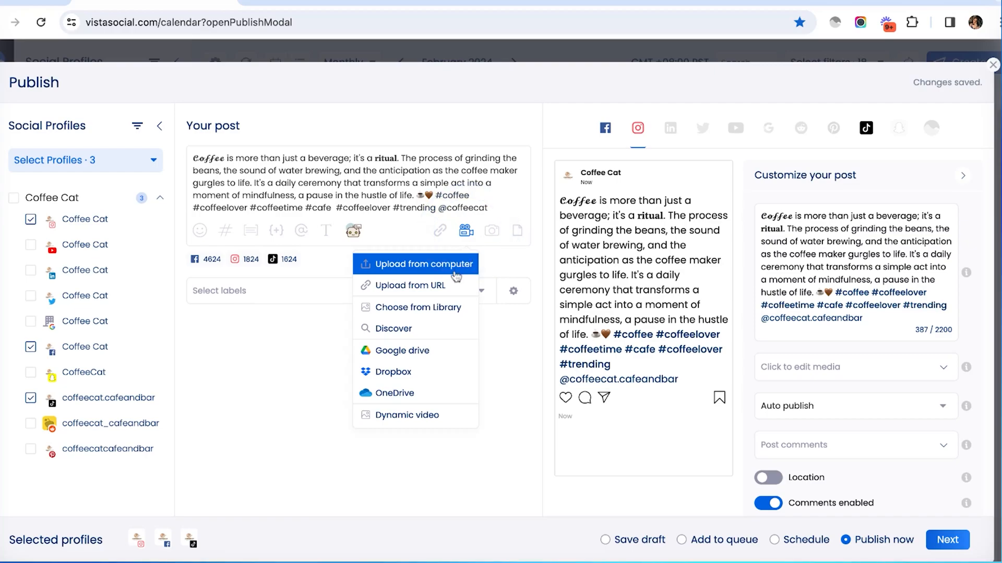
pyautogui.moveTo(415, 307)
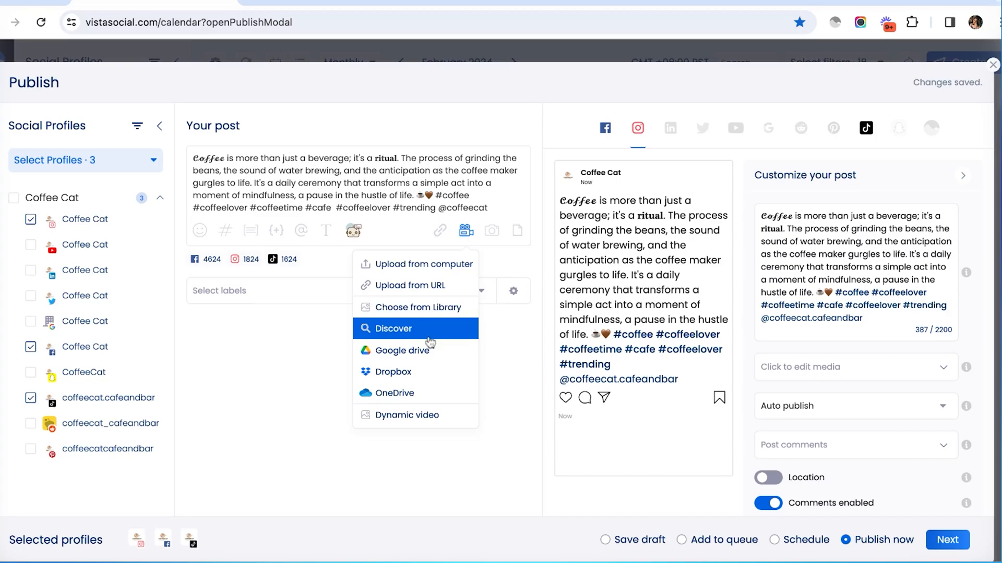
pyautogui.moveTo(411, 392)
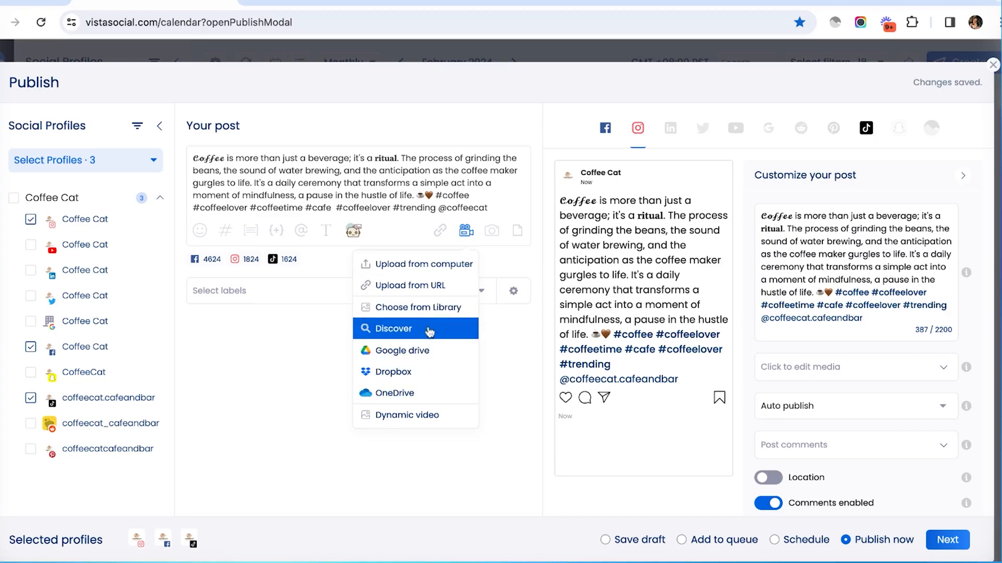
pyautogui.click(392, 328)
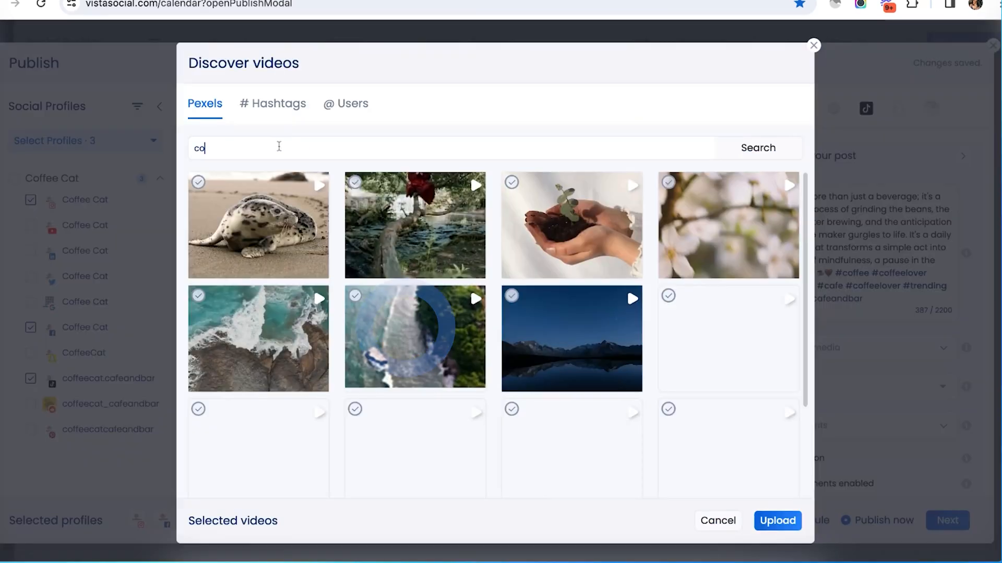
pyautogui.click(277, 103)
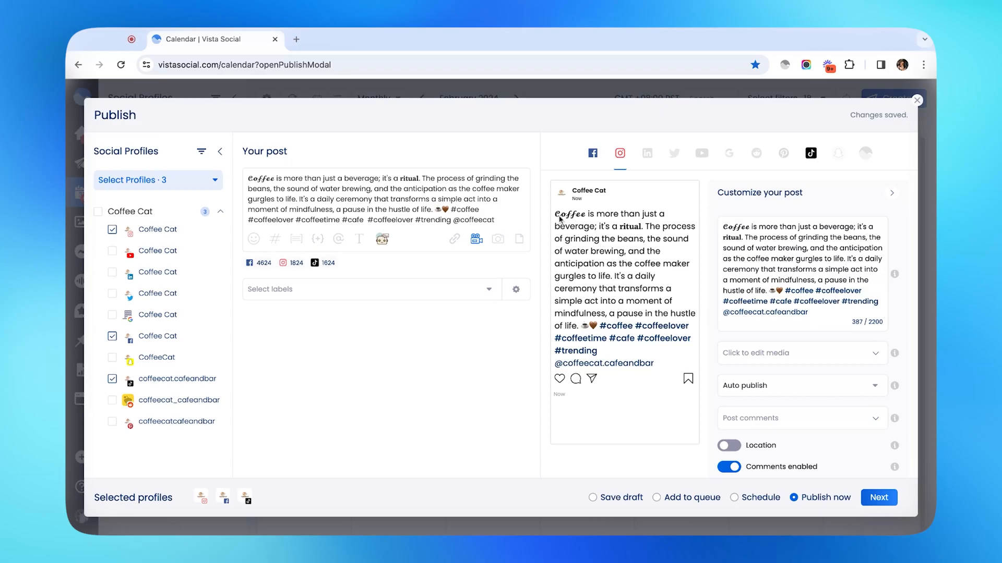
pyautogui.click(498, 239)
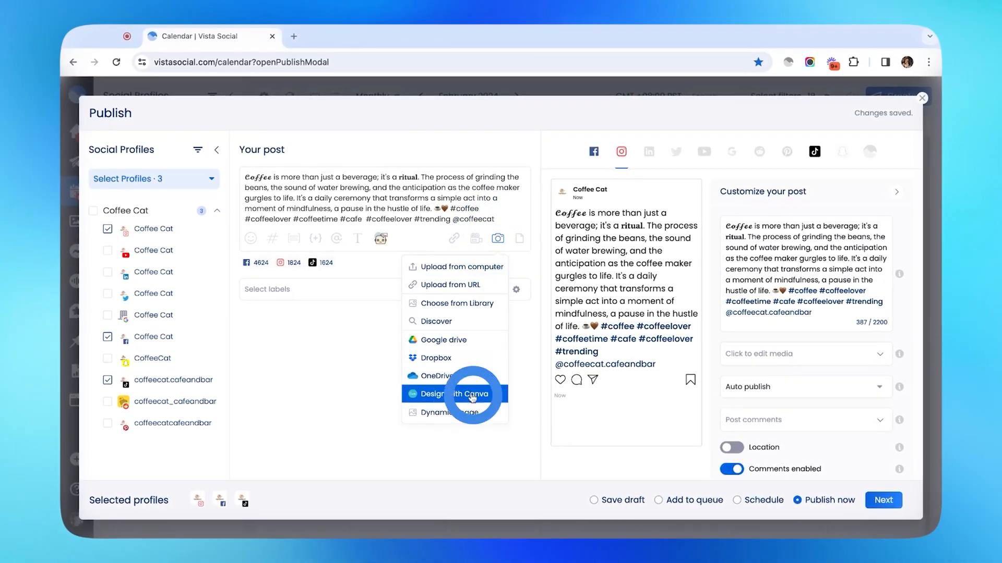
pyautogui.click(455, 394)
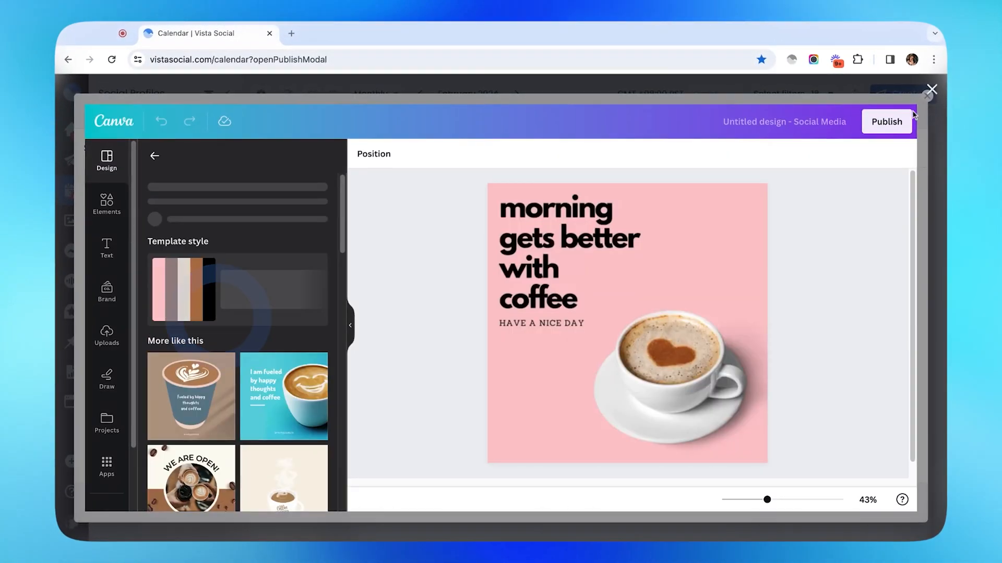
pyautogui.click(476, 239)
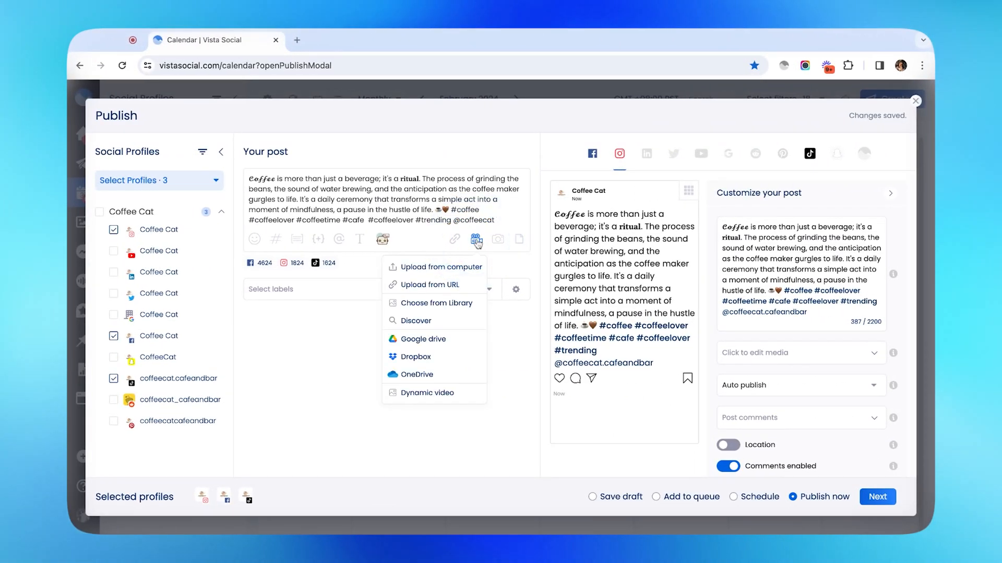
pyautogui.moveTo(477, 245)
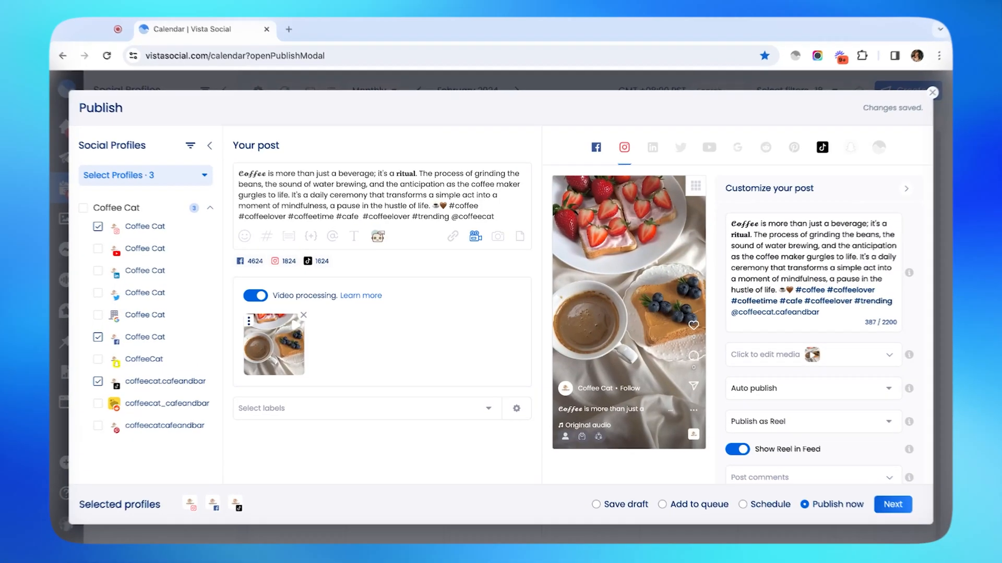
# - Bring up the thumbnail picker for the strawberry toast and coffee video
pyautogui.click(212, 322)
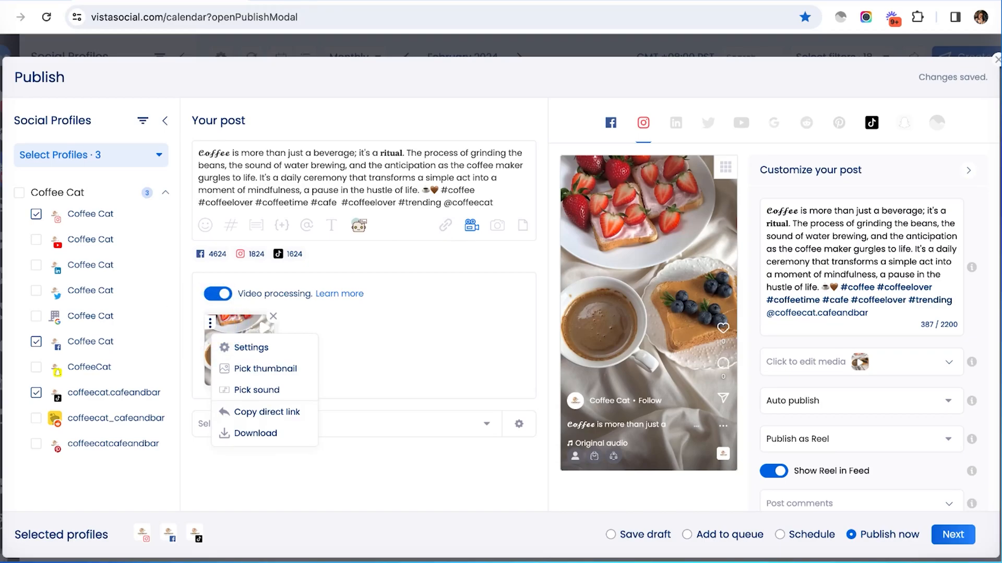
pyautogui.click(265, 369)
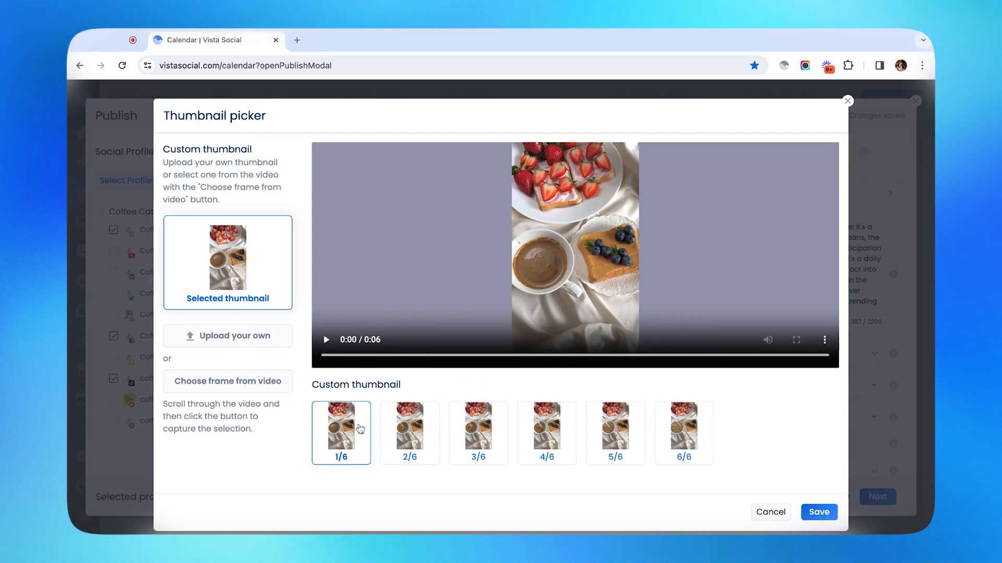
pyautogui.moveTo(414, 441)
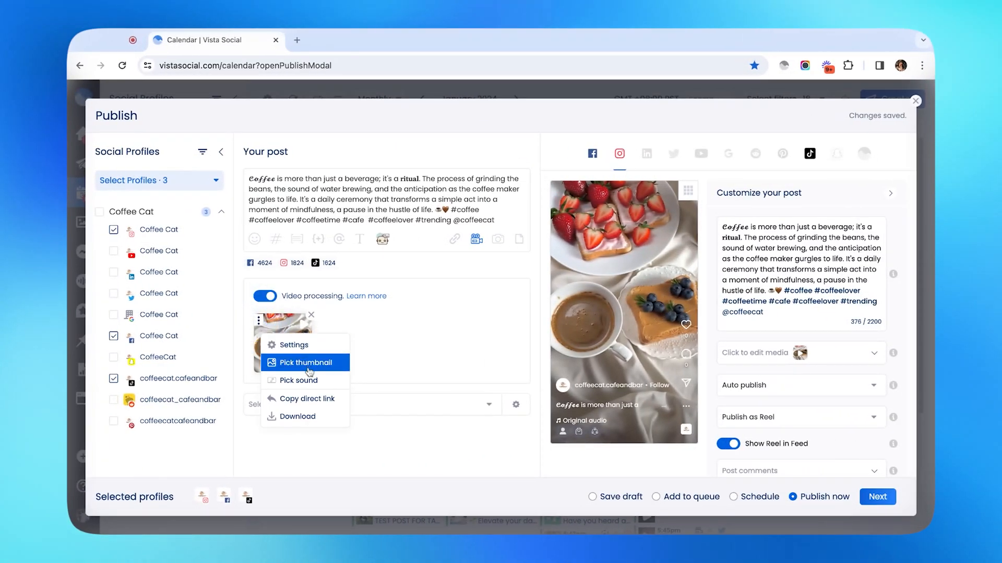
# - Pick a trending sound and add it to the video's current audio
pyautogui.click(298, 380)
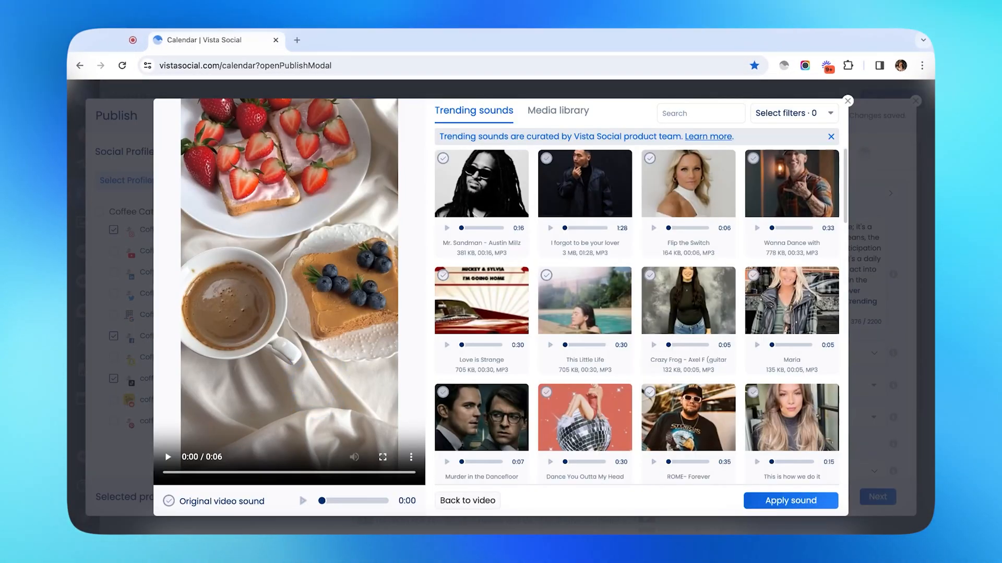
pyautogui.click(557, 110)
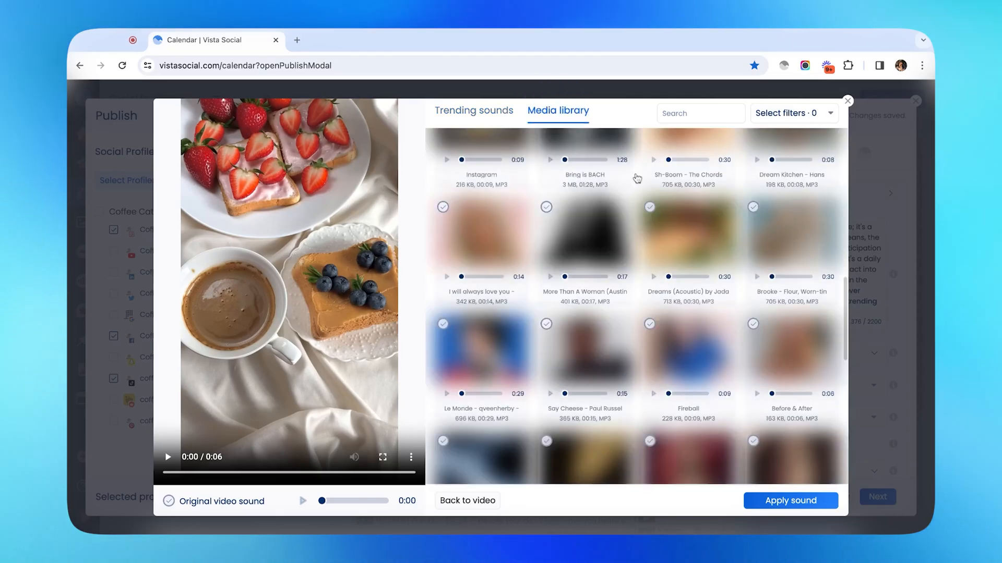
pyautogui.click(473, 111)
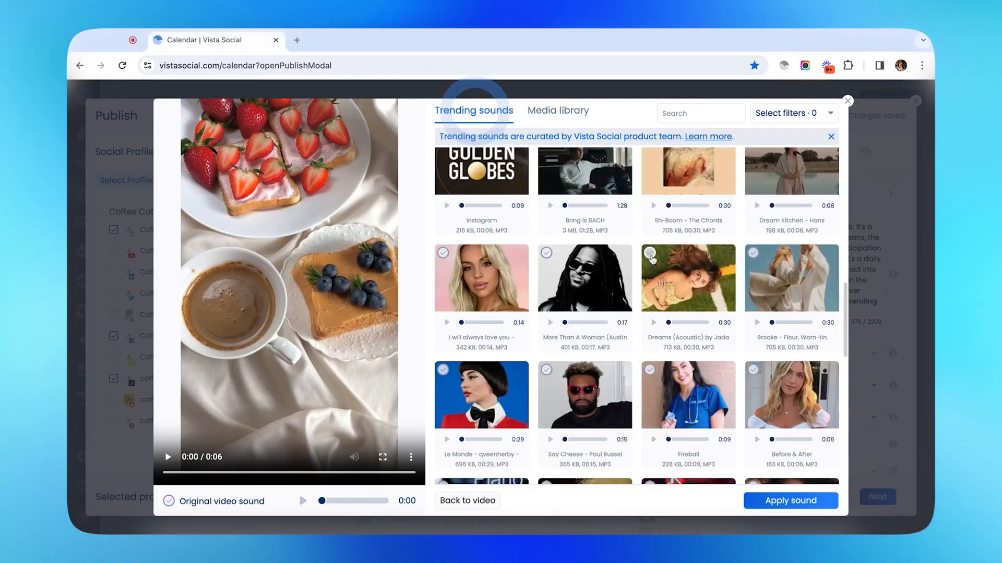
pyautogui.click(790, 501)
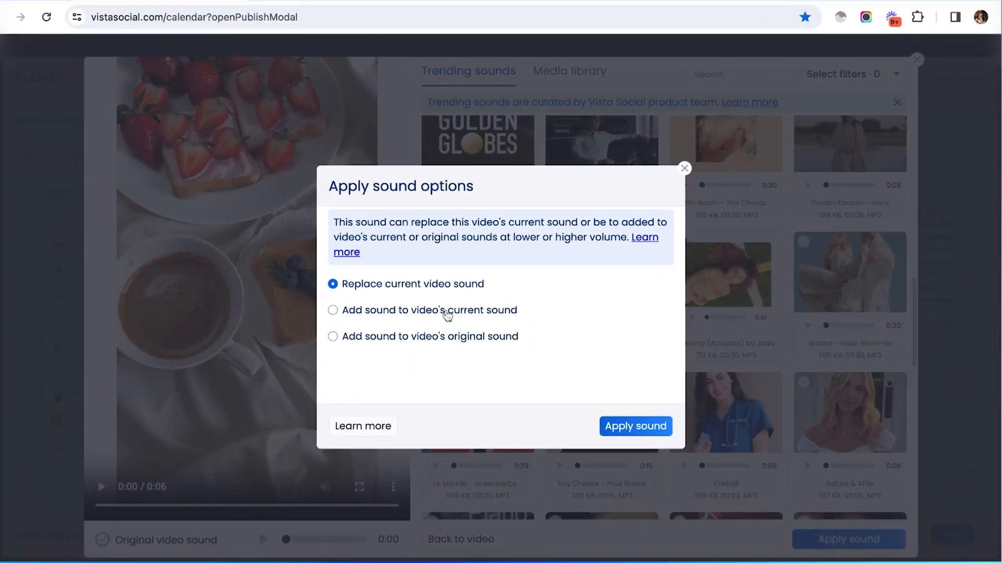
pyautogui.click(635, 426)
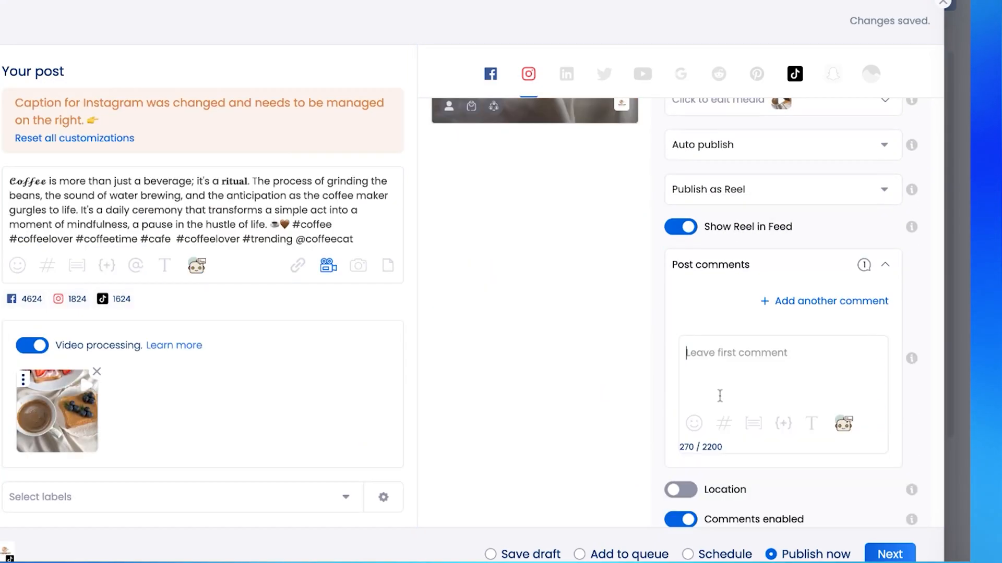
# - Enter #coffee #coffeelover #coffeetime #cafe #coffeelover #trending as Instagram's first comment
pyautogui.write('#coffee #coffeelover #coffeetime #cafe #coffeelover #trending')
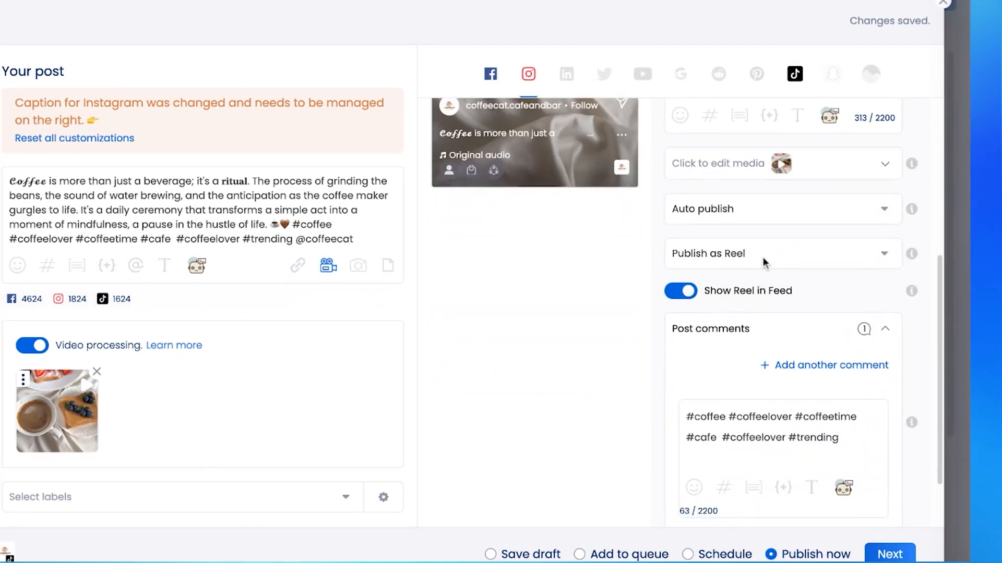
pyautogui.click(680, 400)
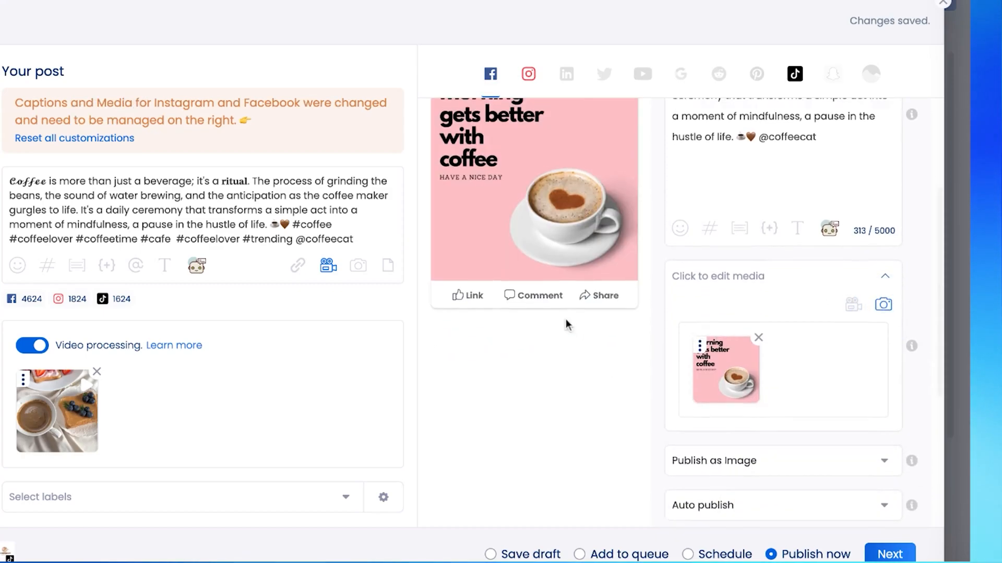
# - Review the TikTok version, try the queue option, and set the post to save as draft
pyautogui.click(794, 74)
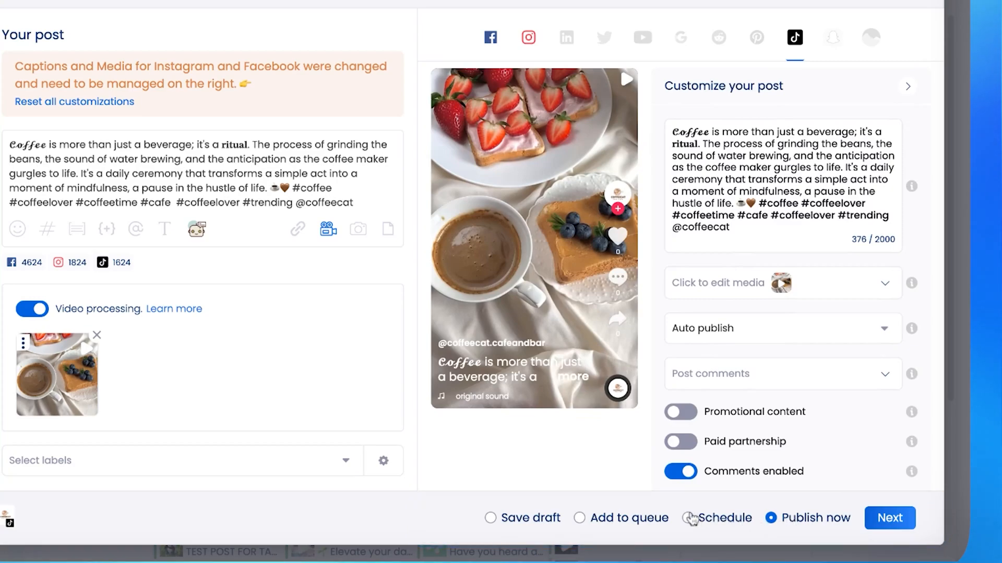
pyautogui.moveTo(598, 523)
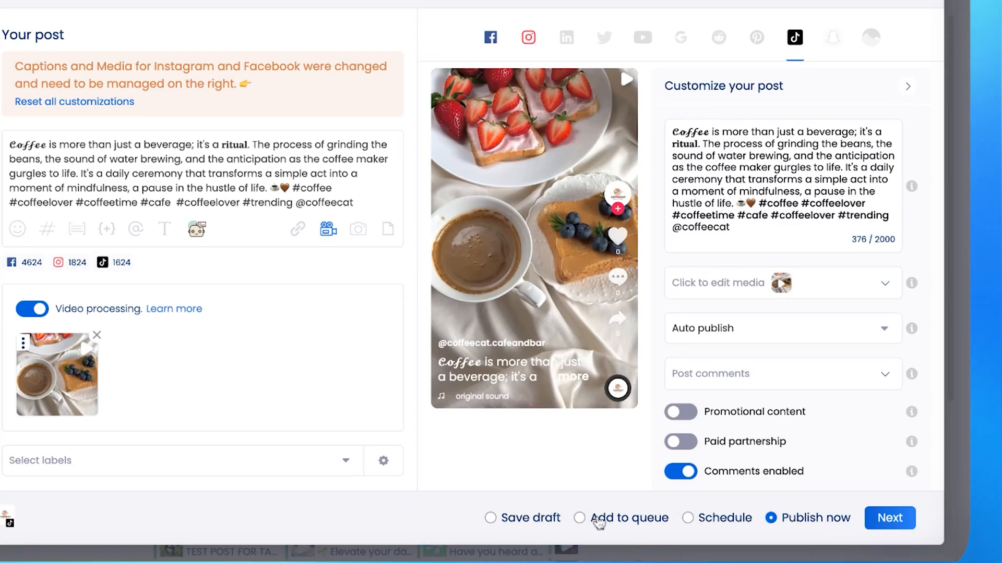
pyautogui.click(578, 518)
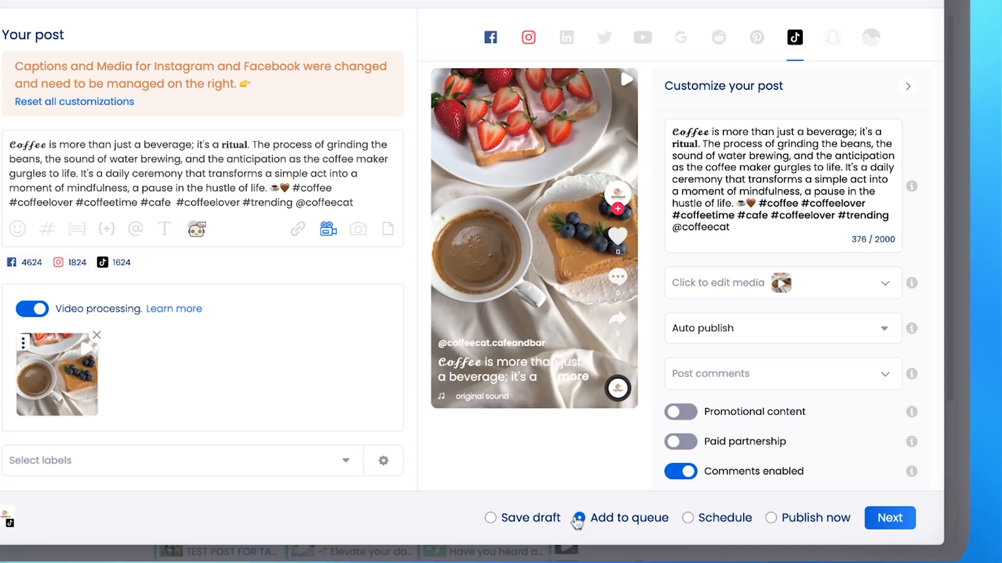
pyautogui.click(490, 518)
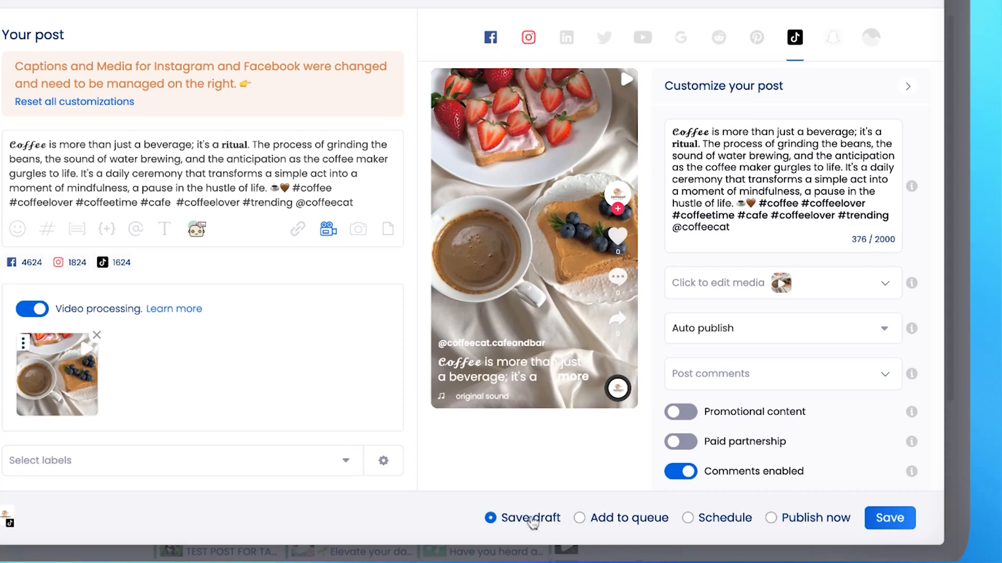
pyautogui.moveTo(714, 526)
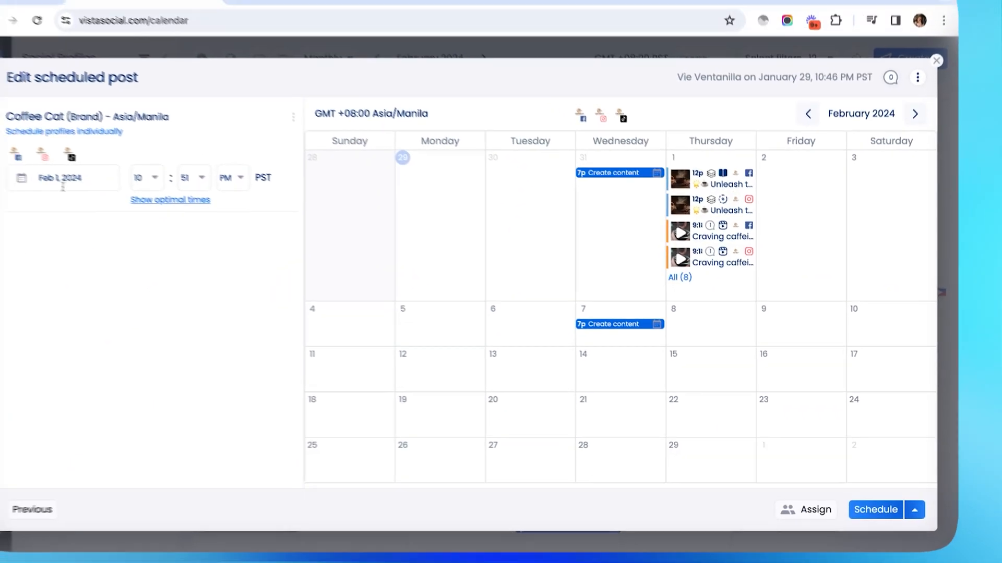
# - Set the publish date to Feb 14, 2024 at the suggested optimal time of 10:35 PM
pyautogui.click(61, 178)
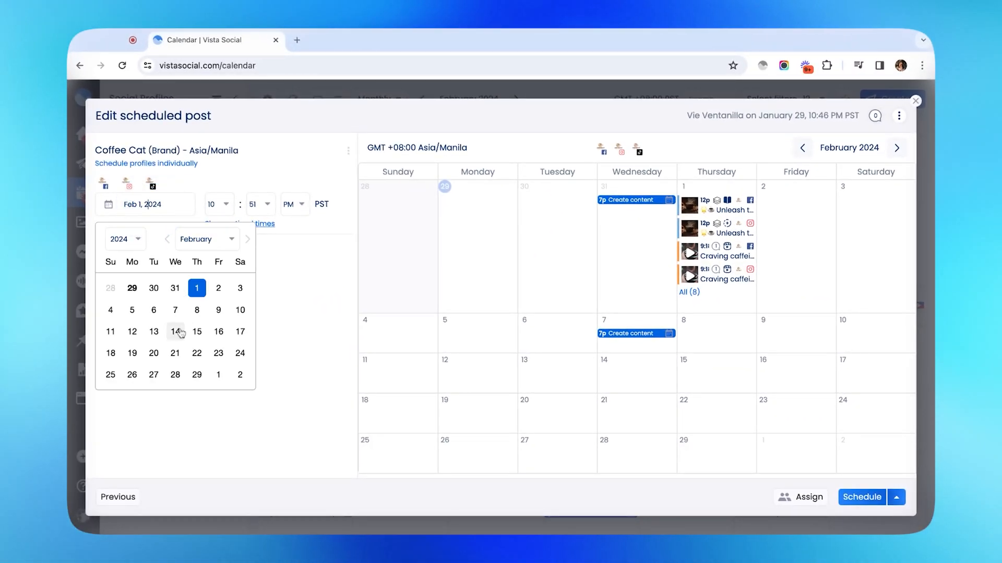
pyautogui.click(176, 332)
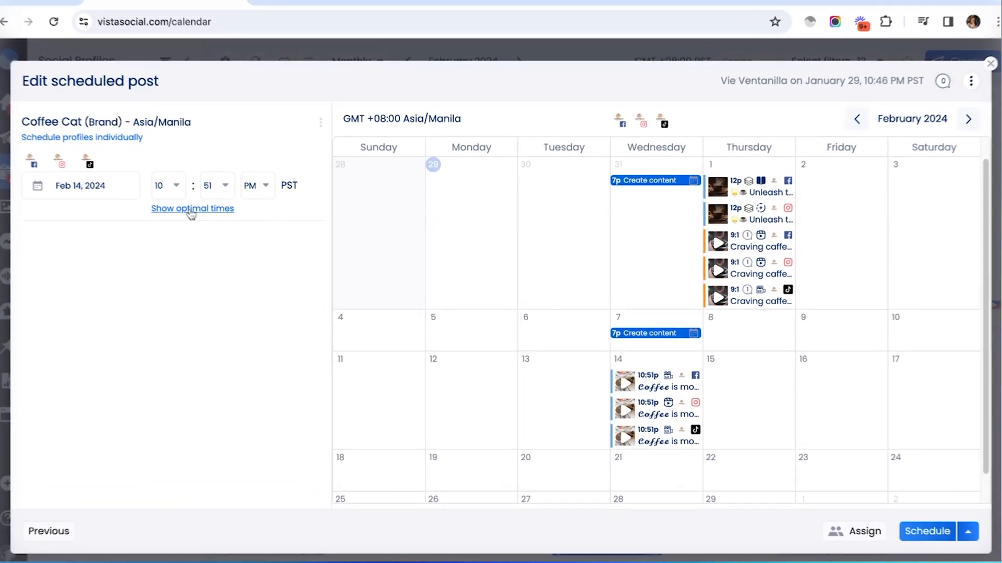
pyautogui.click(191, 208)
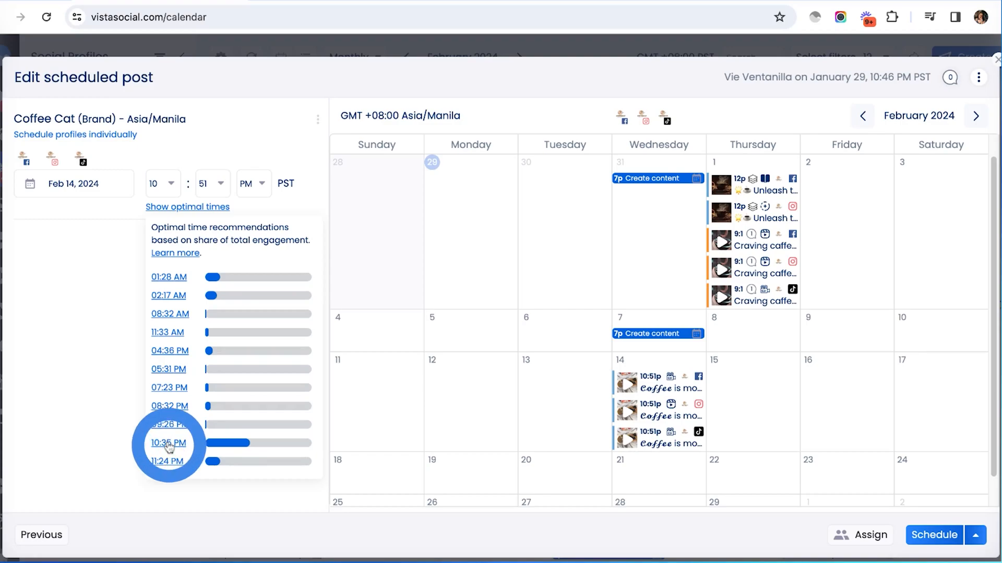
pyautogui.click(168, 443)
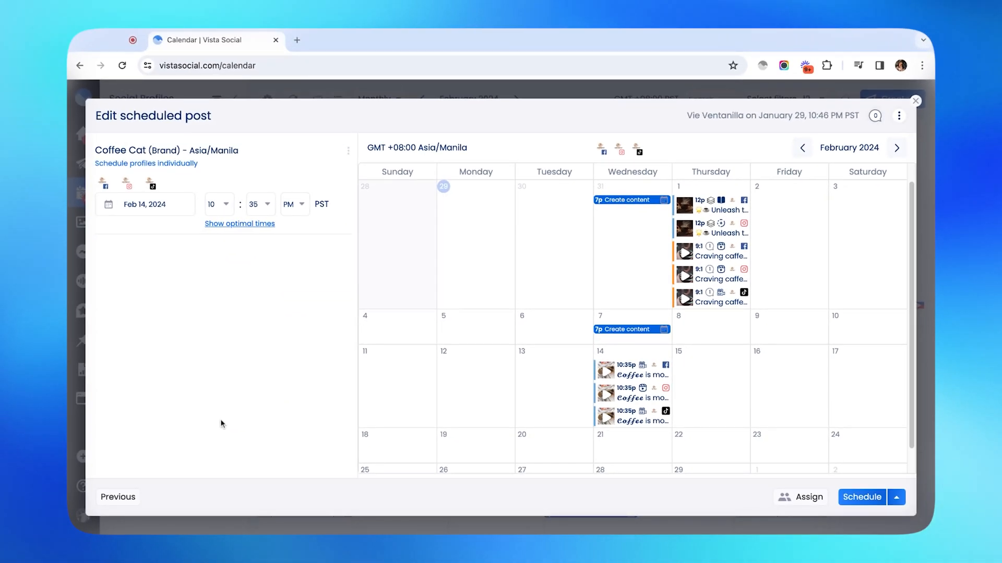
pyautogui.moveTo(526, 410)
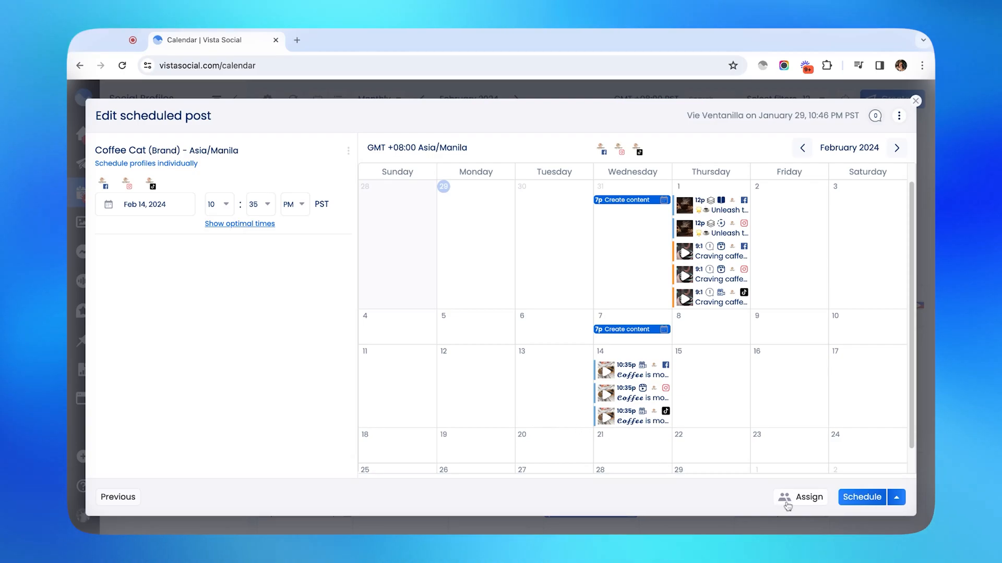
# - Assign the post to the Graphics Team + Content Team workflow and send it for approval
pyautogui.click(807, 497)
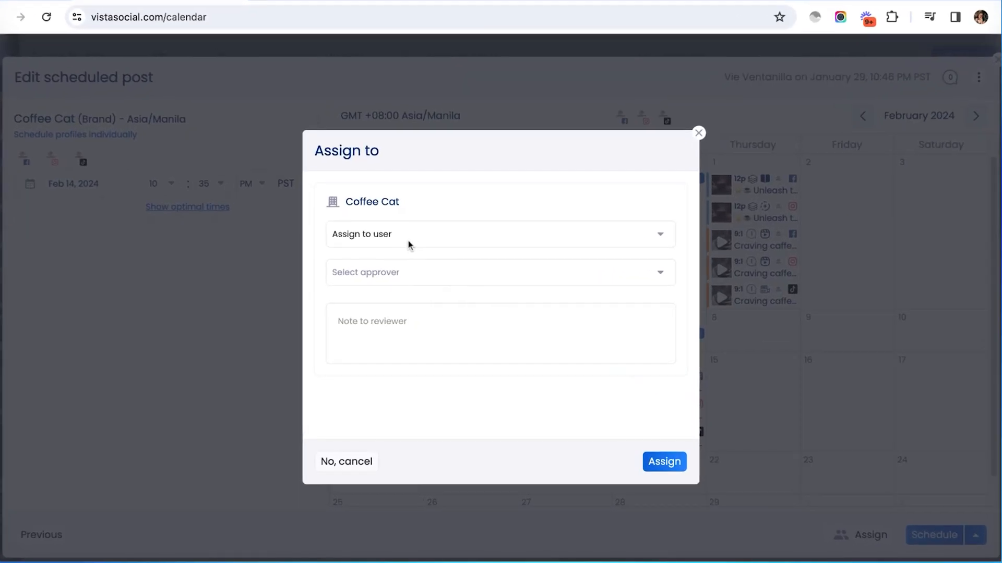
pyautogui.click(501, 272)
pyautogui.write('Let me know your thoughts!')
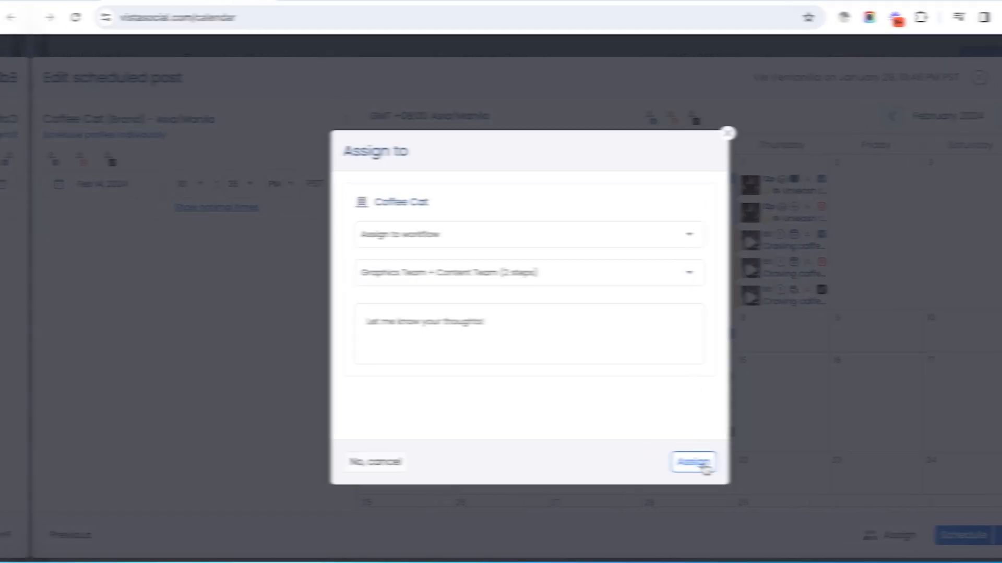
pyautogui.click(692, 462)
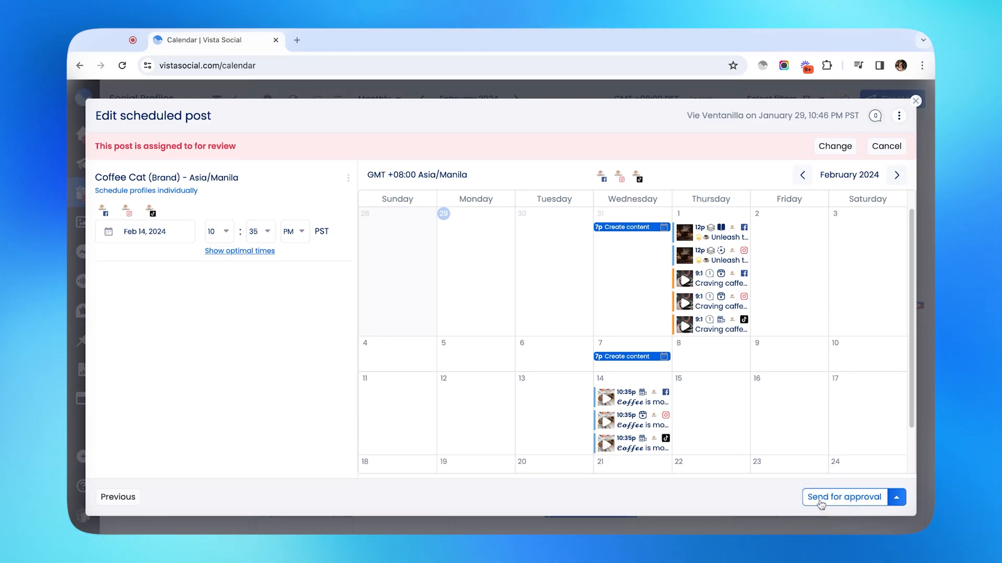
pyautogui.click(843, 497)
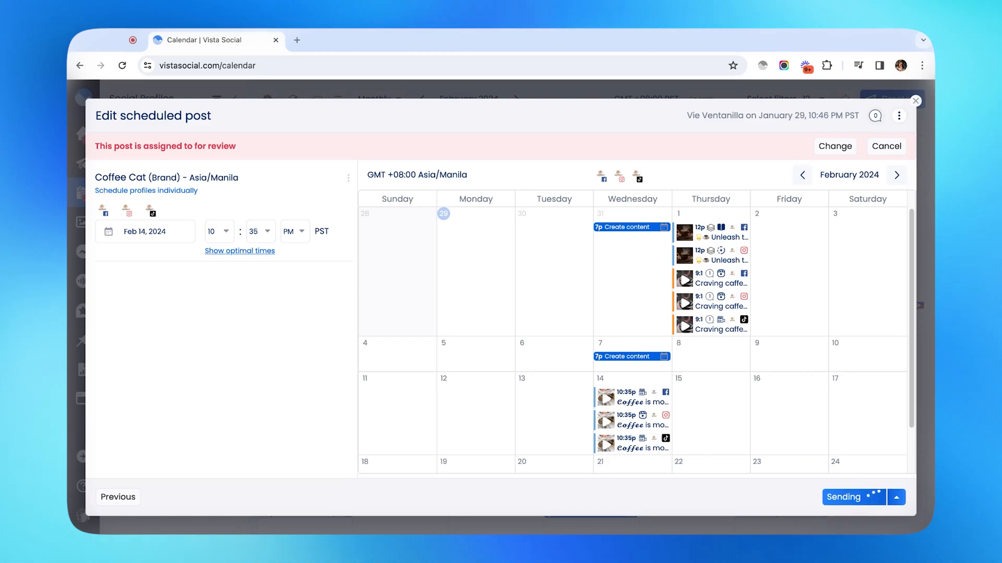
# - Check the Posts for review panel listing the pending Feb 14 Coffee Cat posts, then close it
pyautogui.click(886, 146)
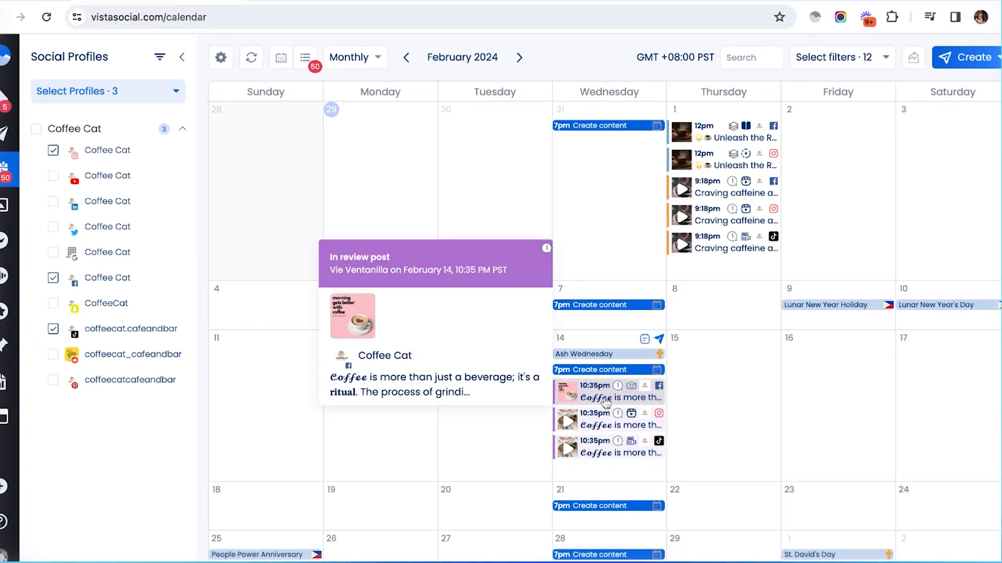
pyautogui.moveTo(603, 403)
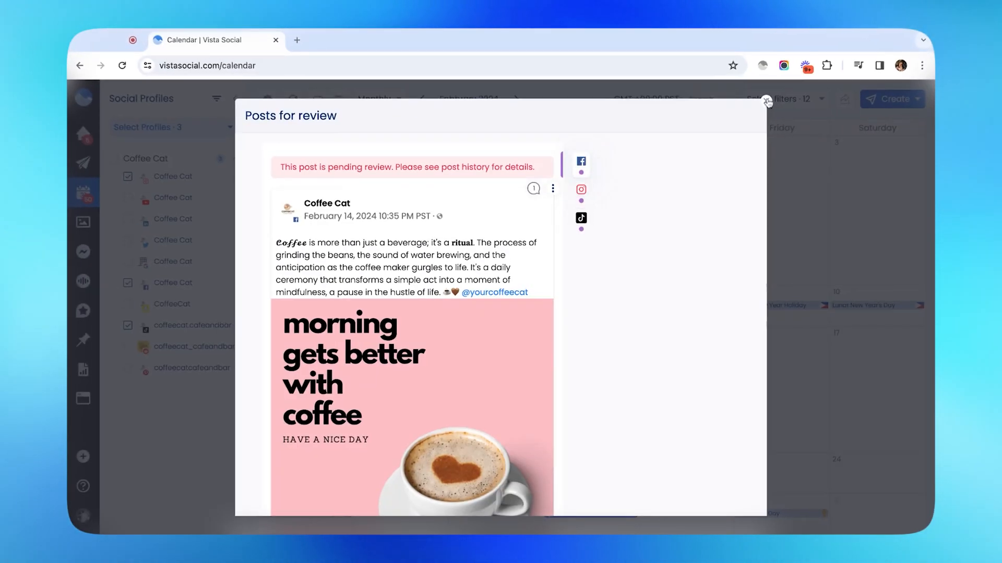
pyautogui.click(766, 103)
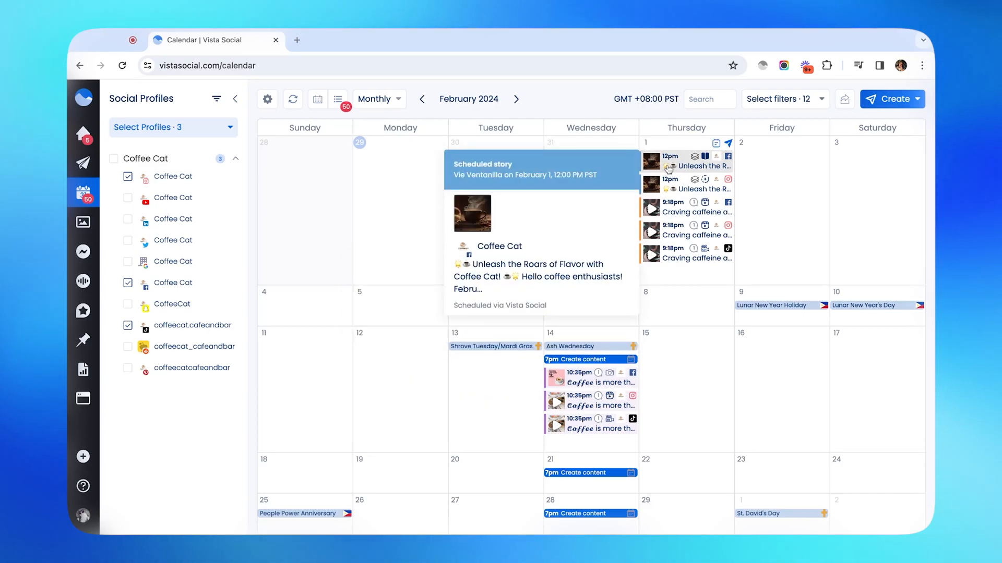
pyautogui.moveTo(667, 169)
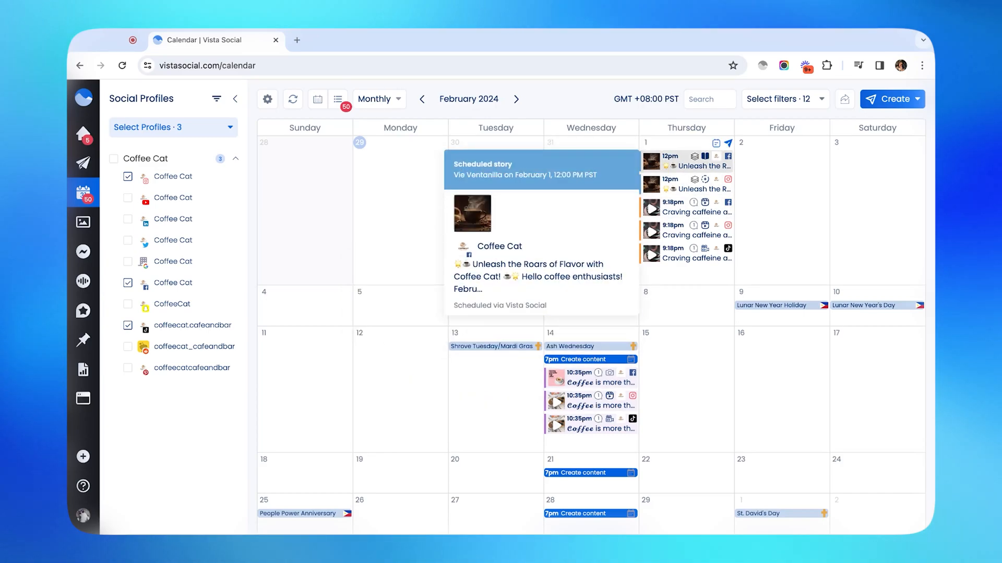